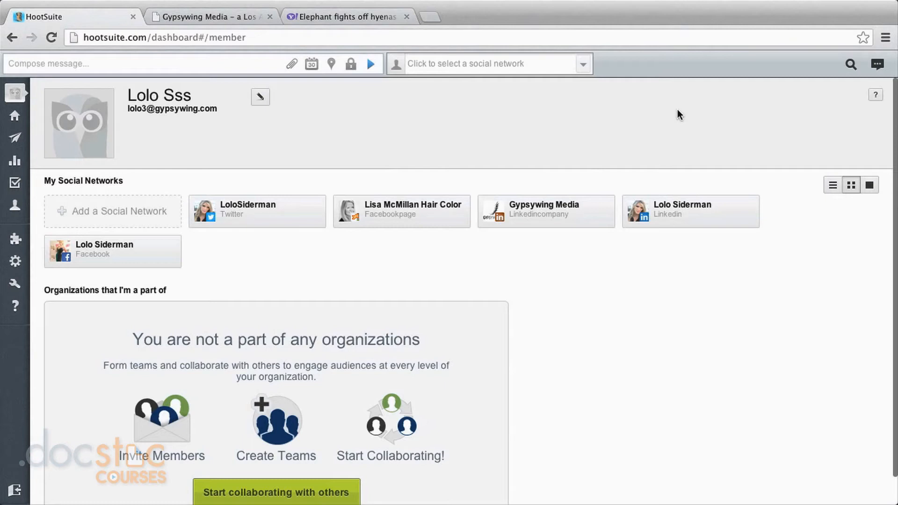
mouse_move(562, 132)
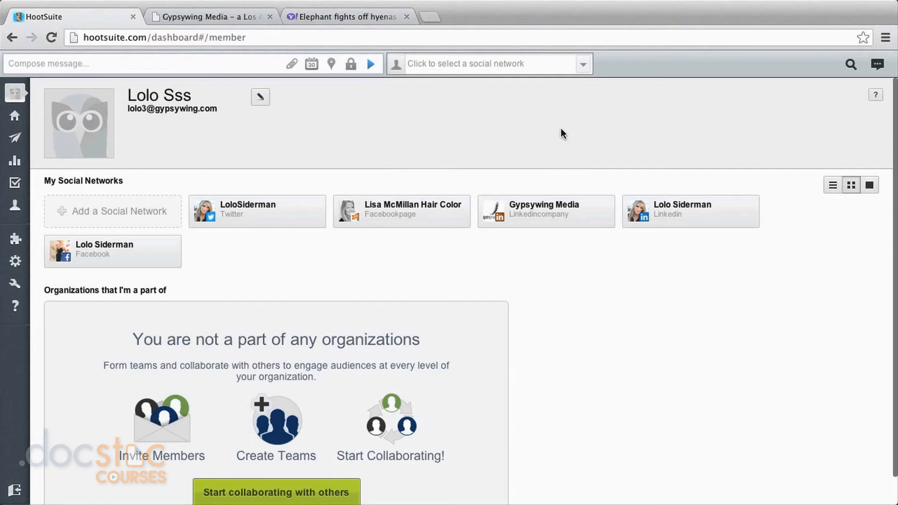
Choose the LoloSiderman Twitter and Lolo Siderman Facebook profiles as message destinations
click(486, 62)
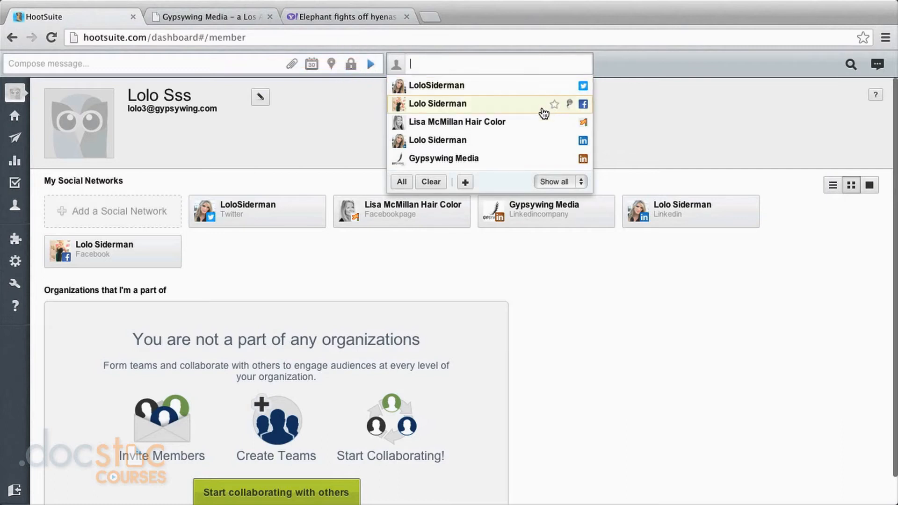
mouse_move(531, 162)
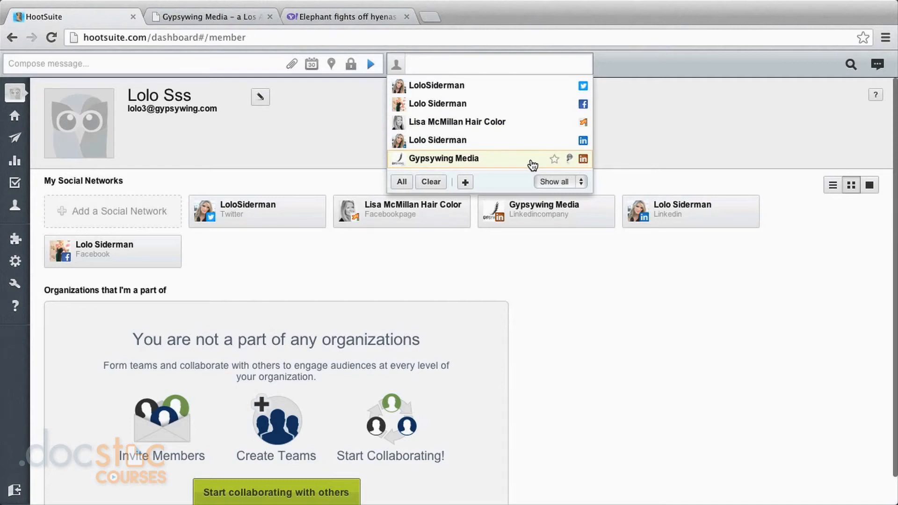
mouse_move(516, 140)
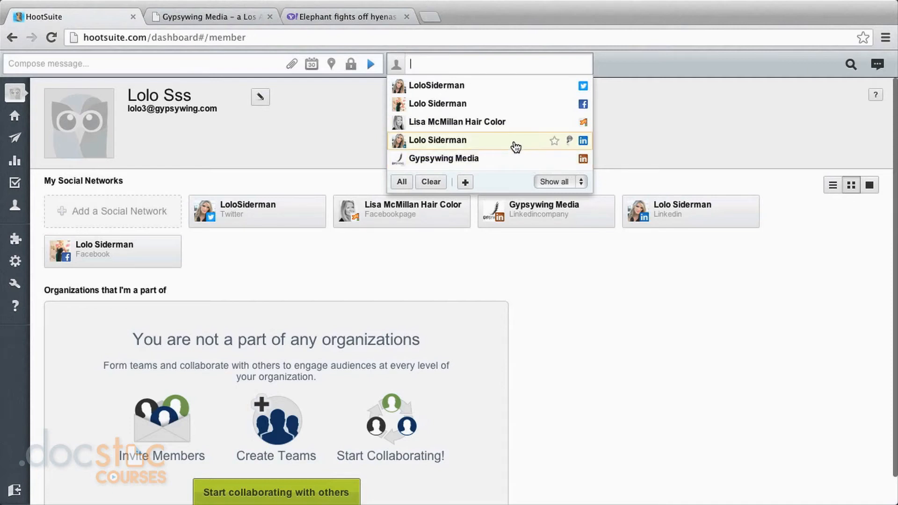
mouse_move(499, 86)
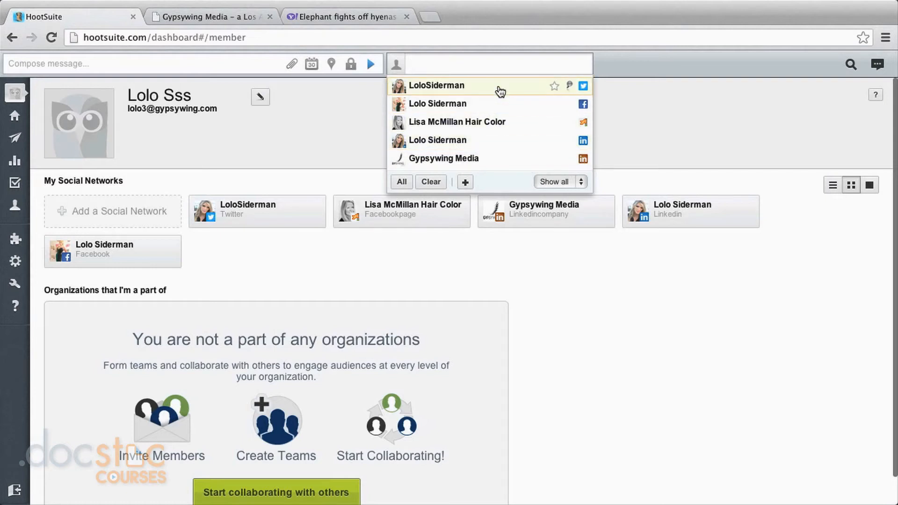
click(435, 85)
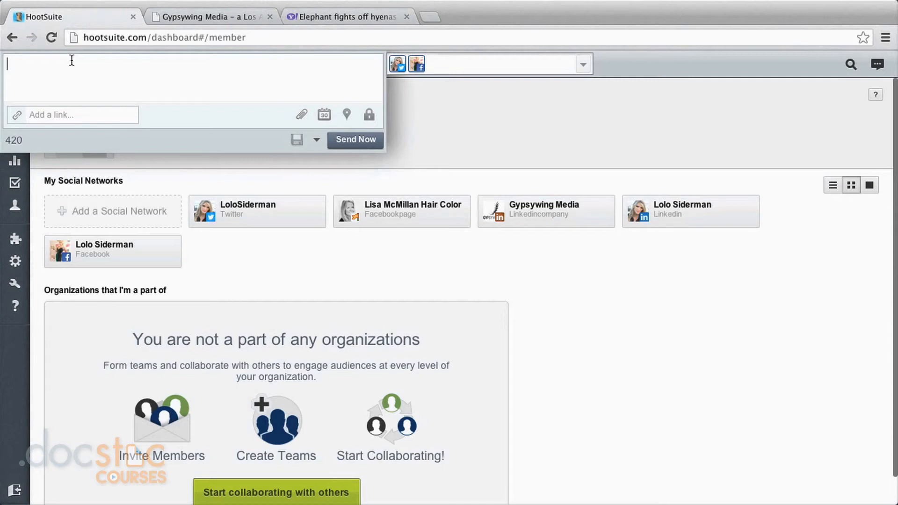
mouse_move(212, 88)
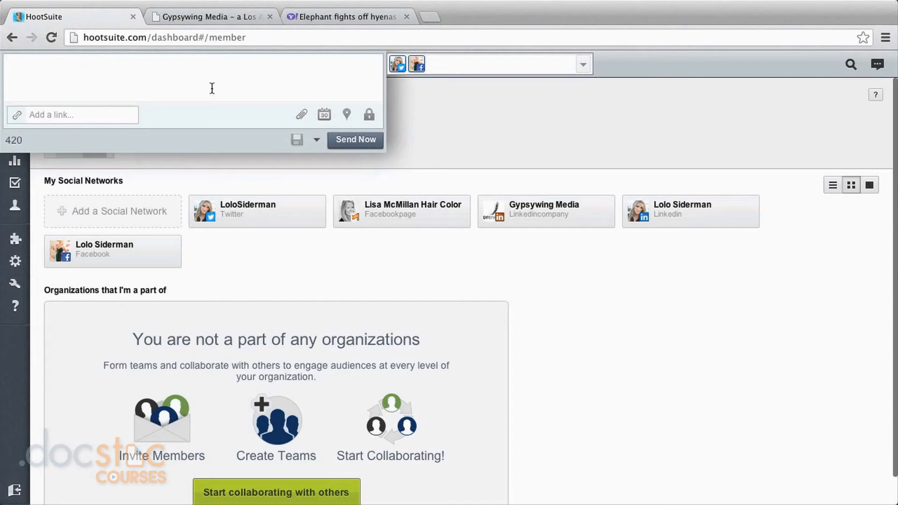
Send 'Shooting videos with DocStoc!' now to both selected profiles
text(Shooting videos with DocStoc!)
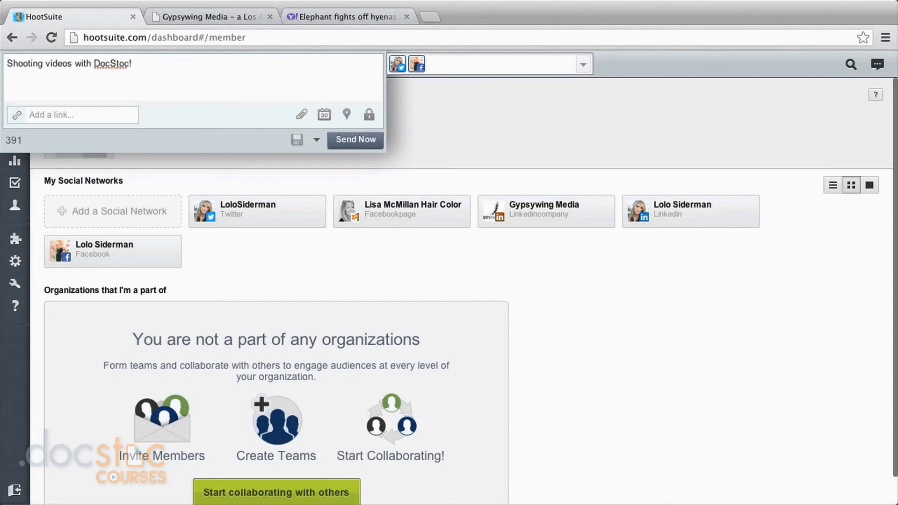
mouse_move(318, 110)
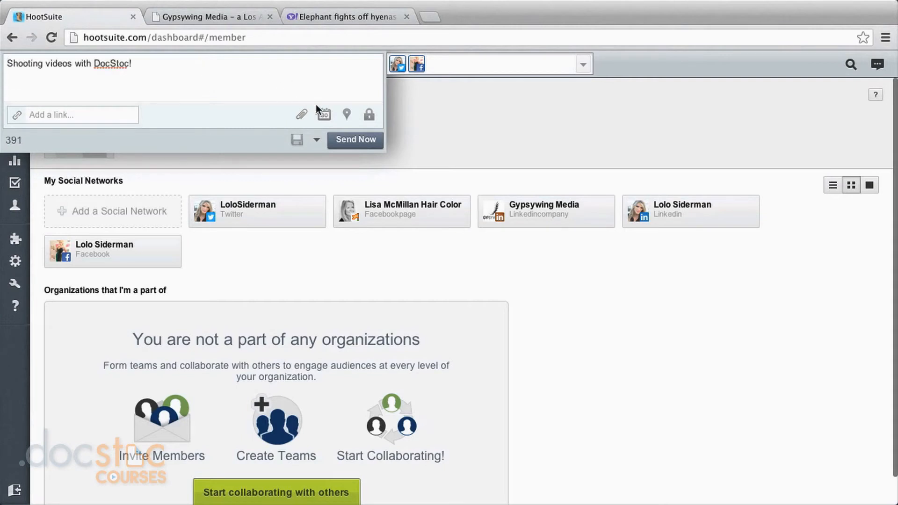
mouse_move(356, 140)
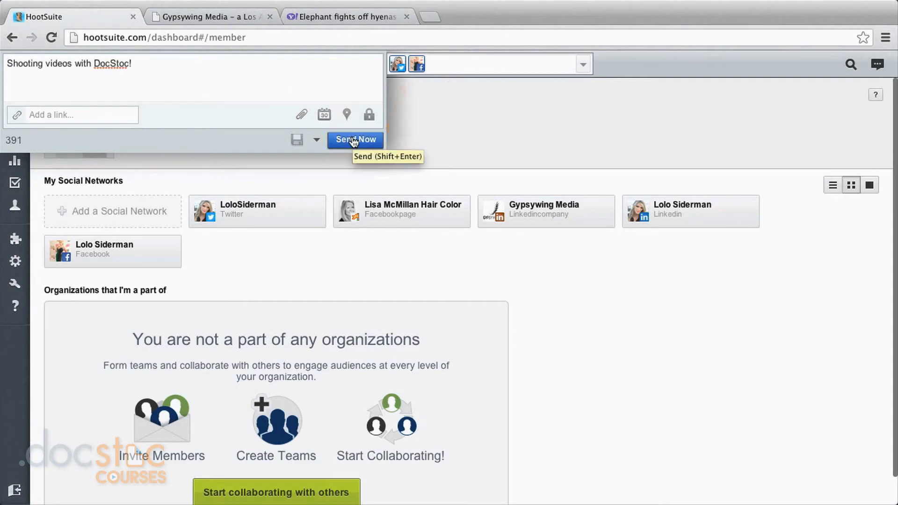
click(355, 139)
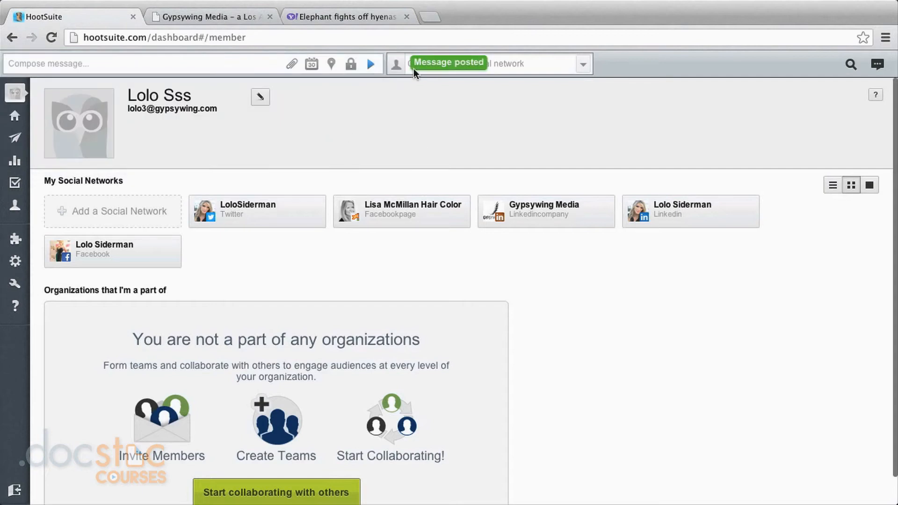
mouse_move(395, 116)
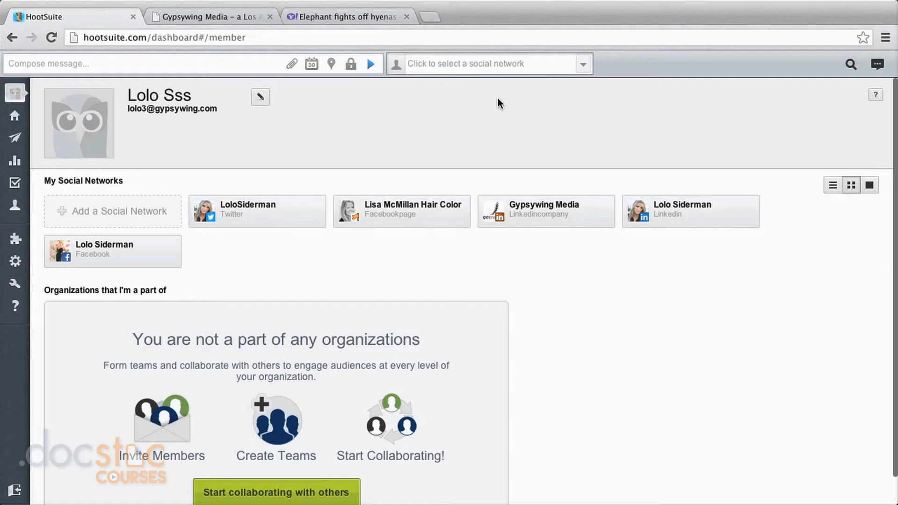
mouse_move(393, 114)
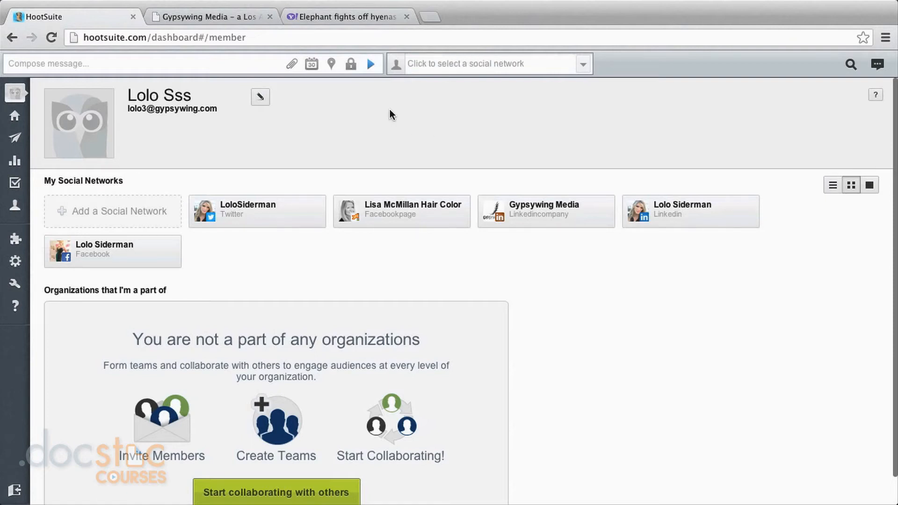
click(489, 62)
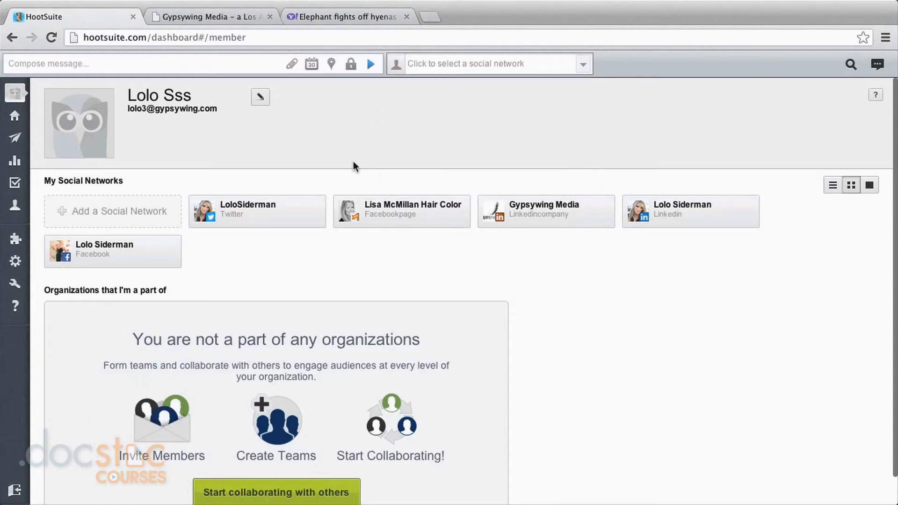
mouse_move(349, 86)
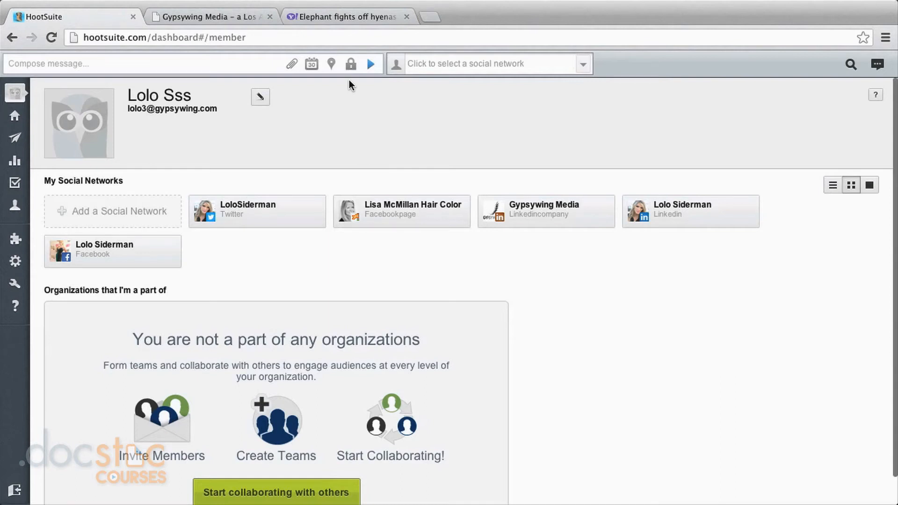
Address Twitter, LinkedIn and Gypsywing Media and write 'Having a great time here in Santa Monica today, check out the videos soon at'
click(487, 63)
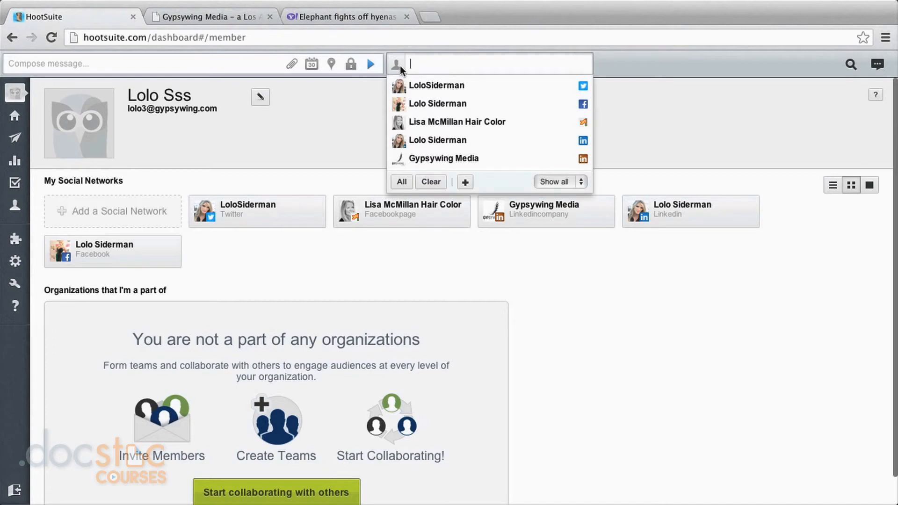
click(435, 85)
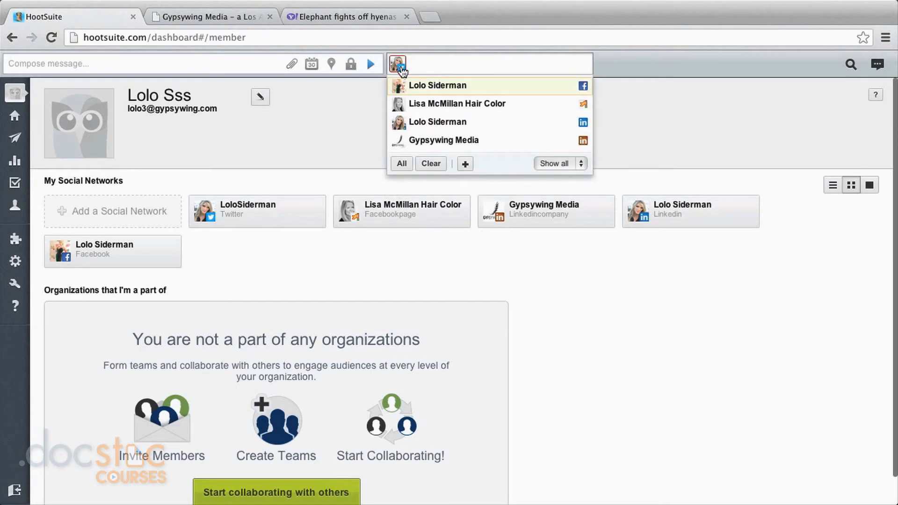
click(436, 122)
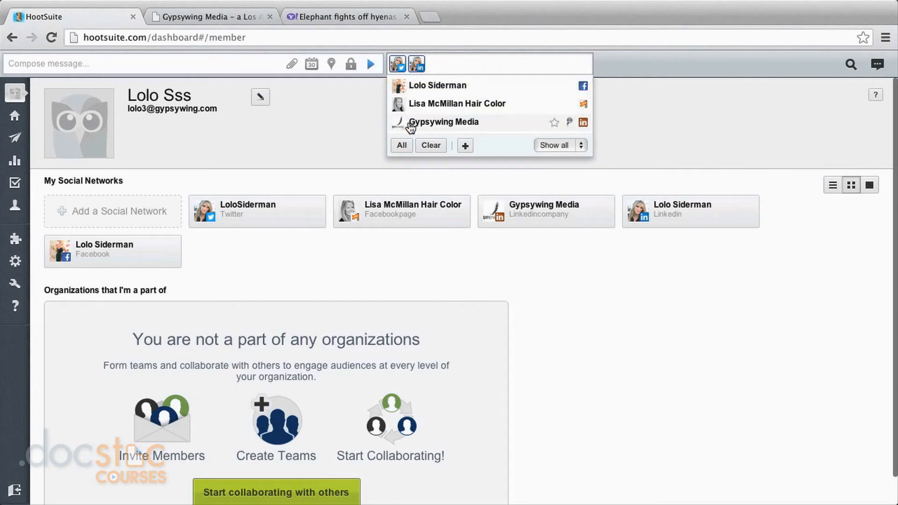
mouse_move(418, 103)
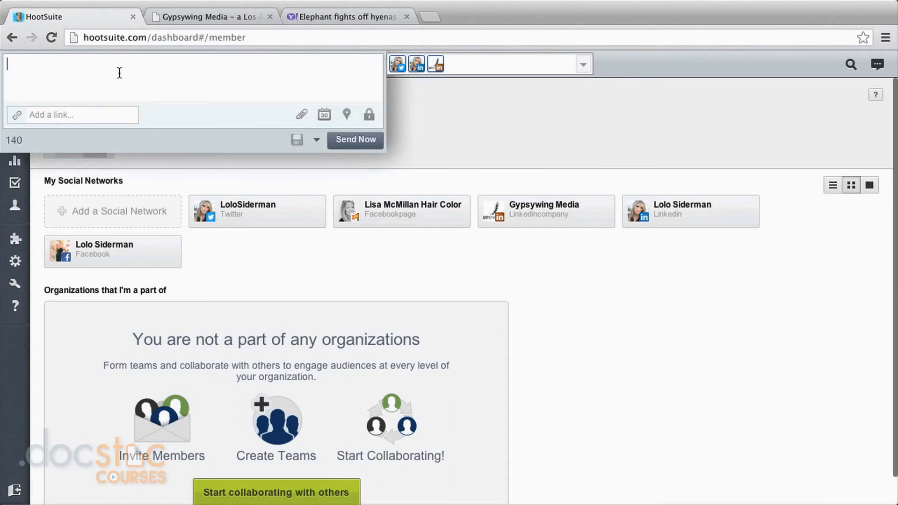
text(Having a great time here in Santa Monica today, check out the videos soon at)
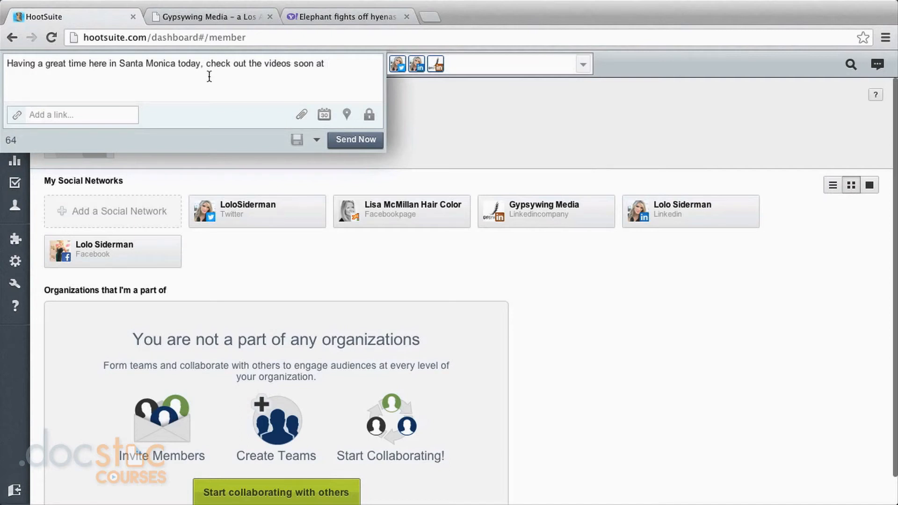
mouse_move(146, 82)
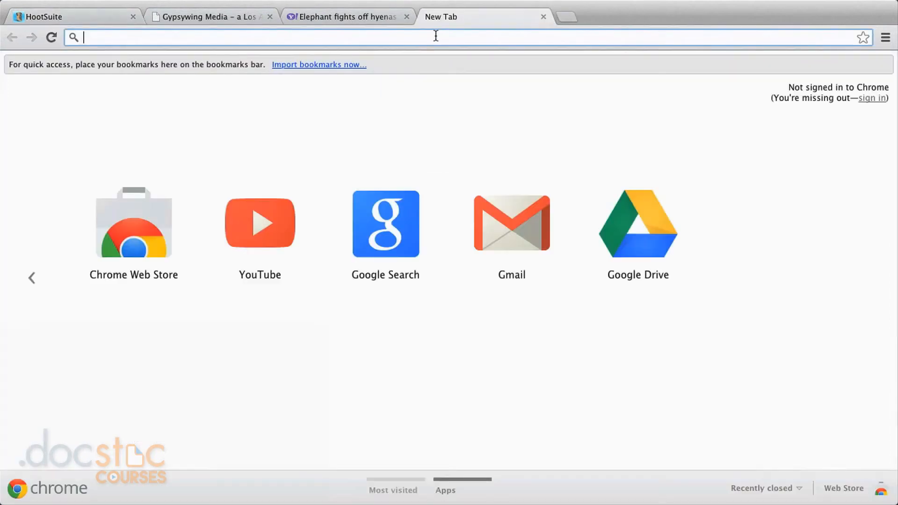
text(www.docstoc.com)
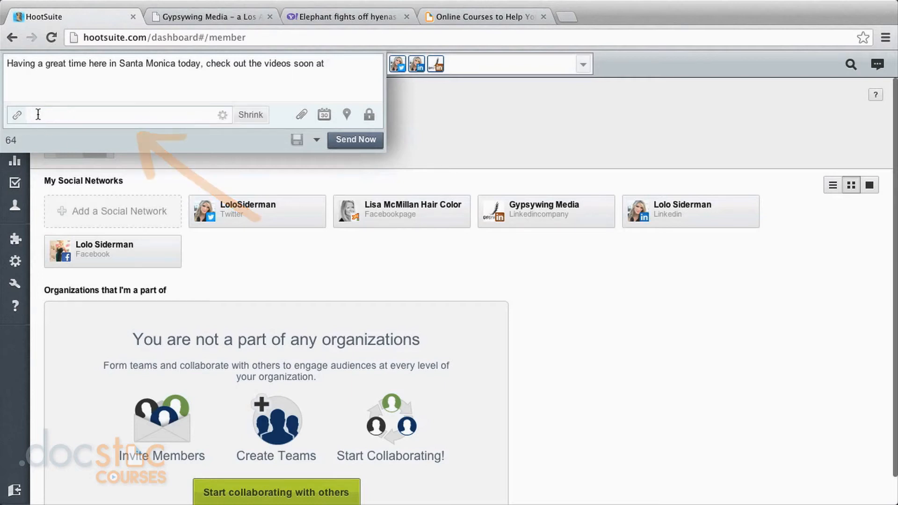
text(http://premium.docstoc.com/courses)
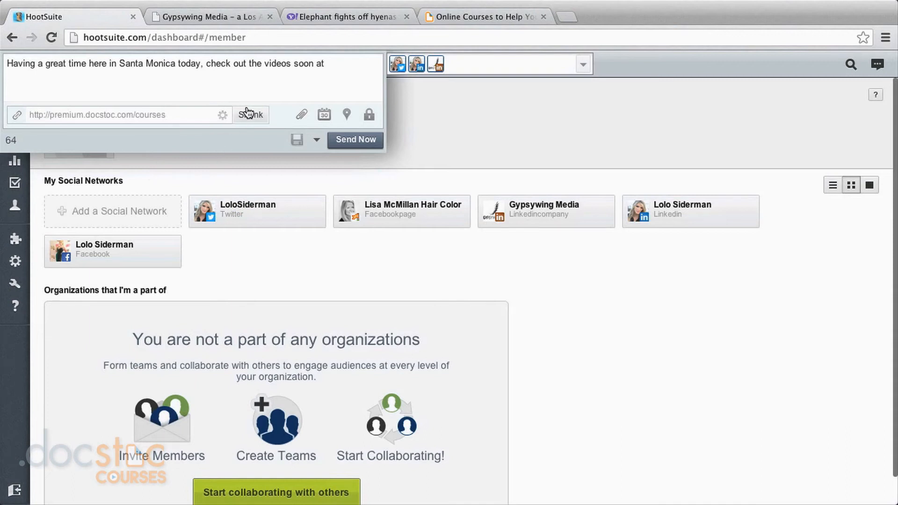
click(250, 114)
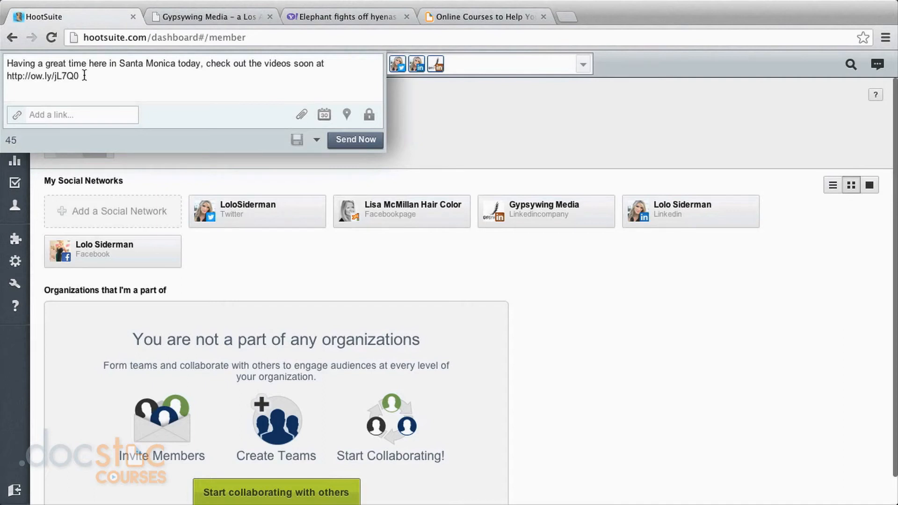
click(582, 62)
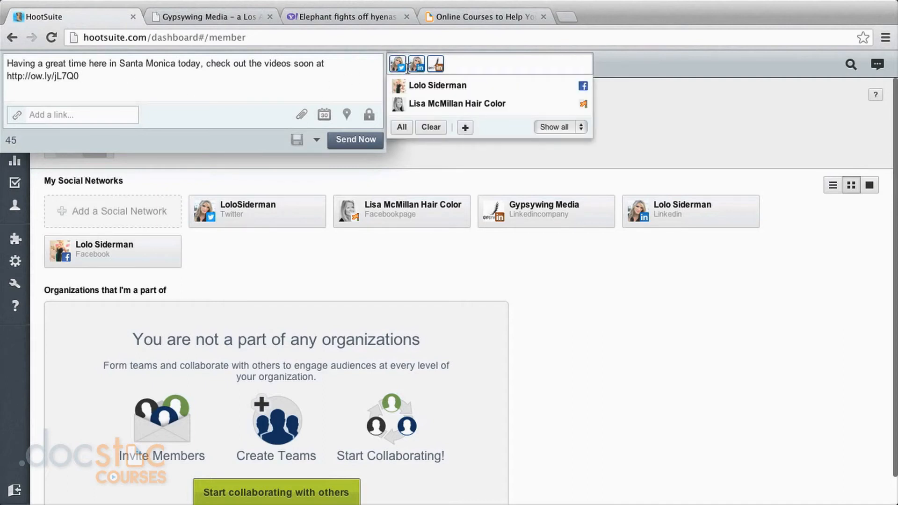
click(223, 112)
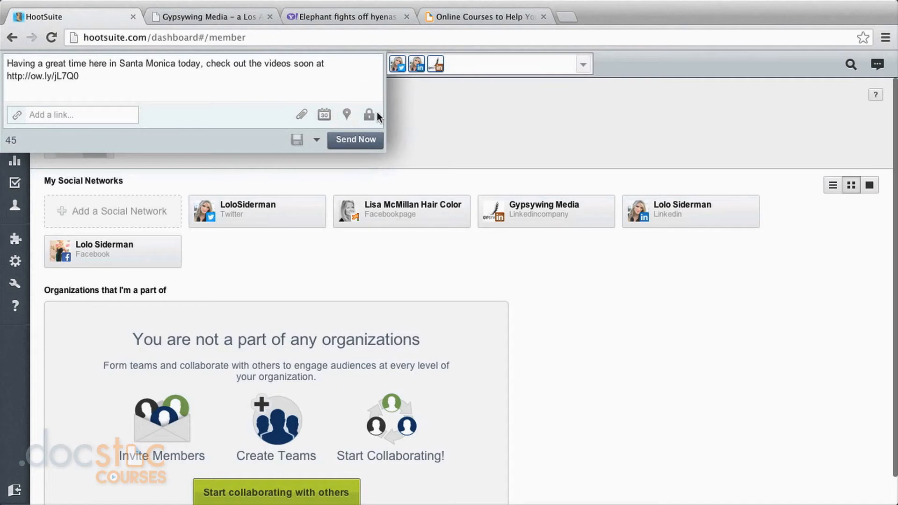
mouse_move(325, 114)
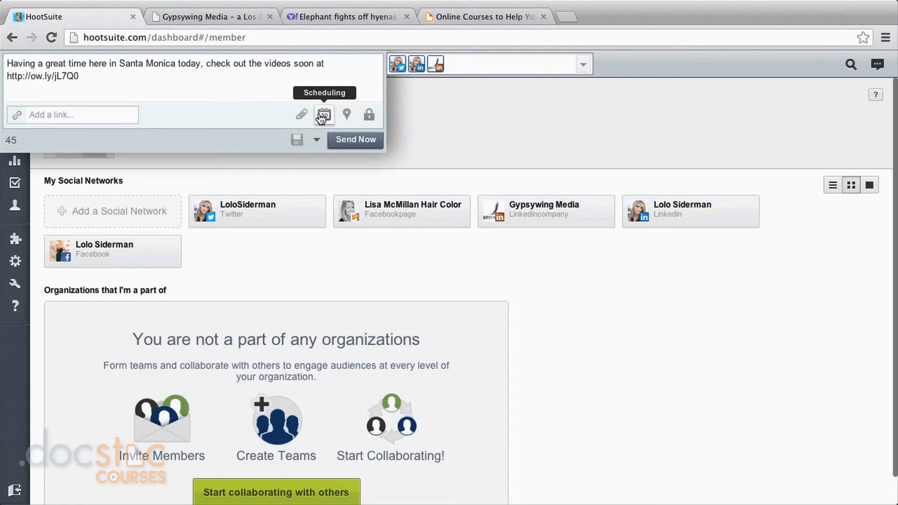
Schedule the Santa Monica post for April 4, 2013 at 3:45 PM
click(325, 115)
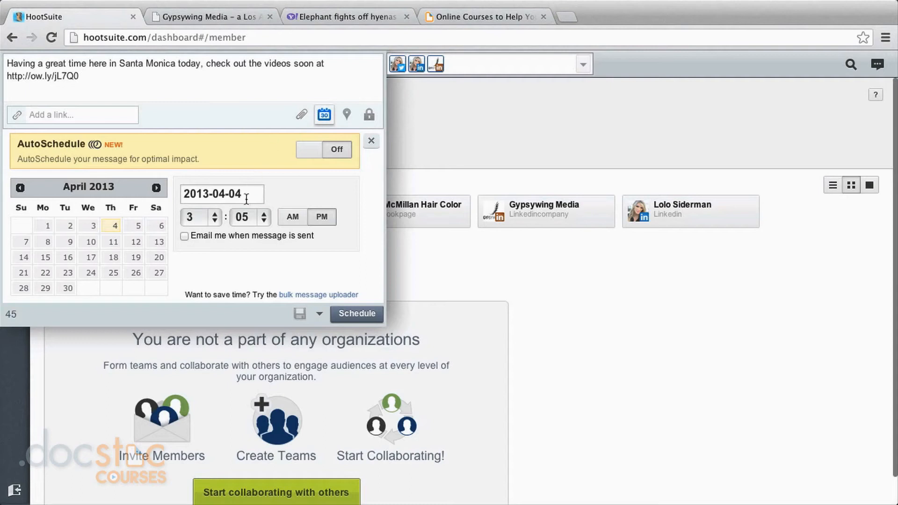
click(246, 216)
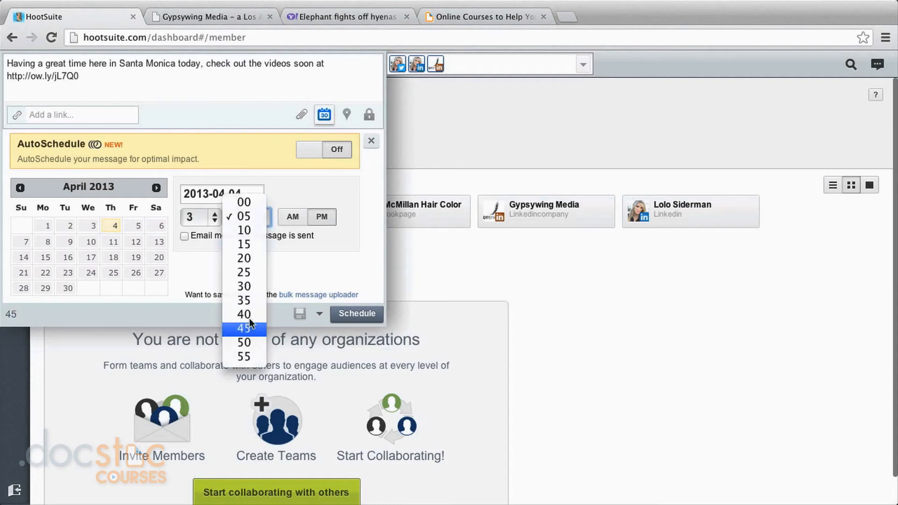
click(243, 328)
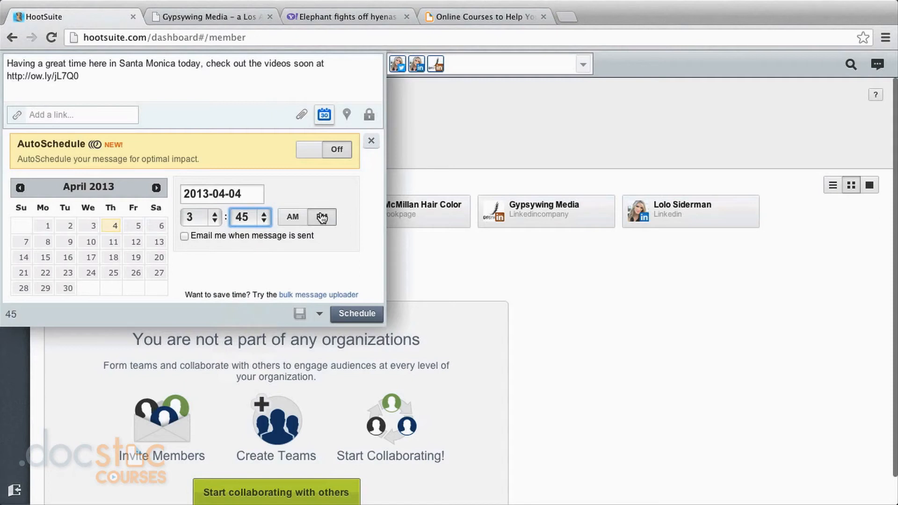
click(321, 216)
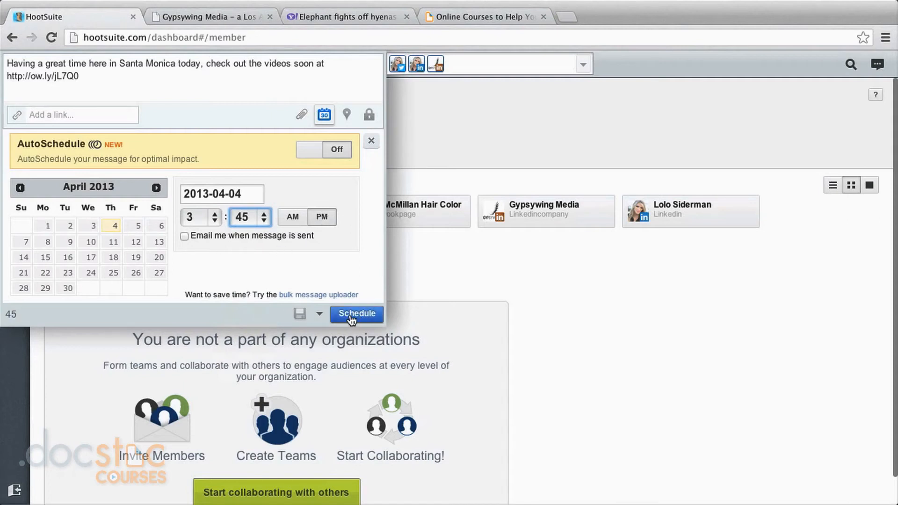
click(357, 315)
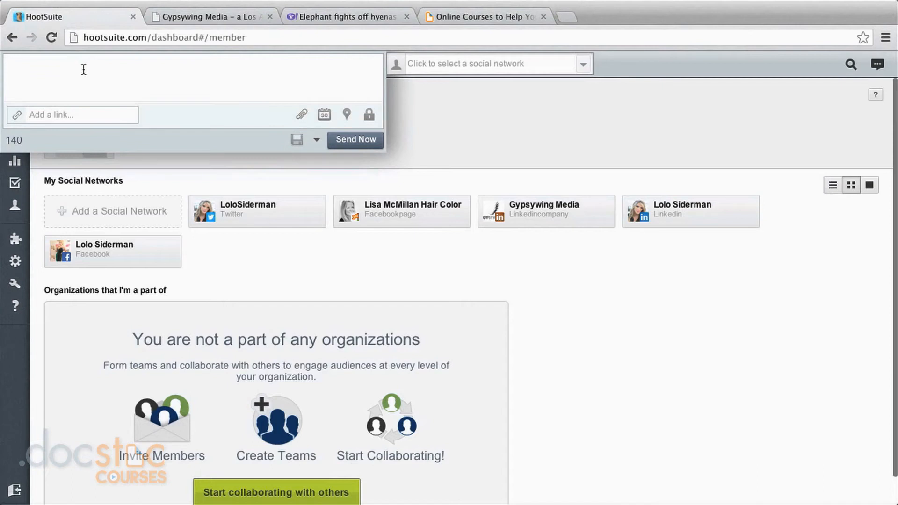
mouse_move(301, 114)
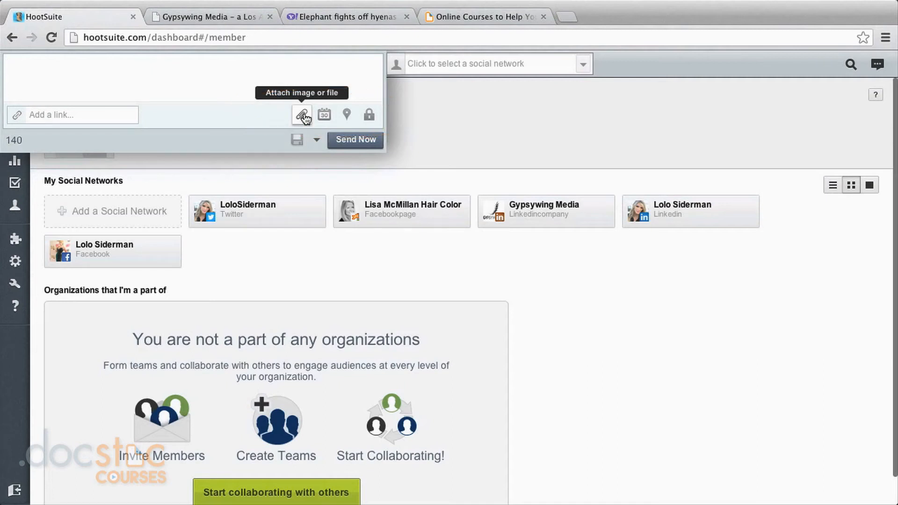
mouse_move(346, 114)
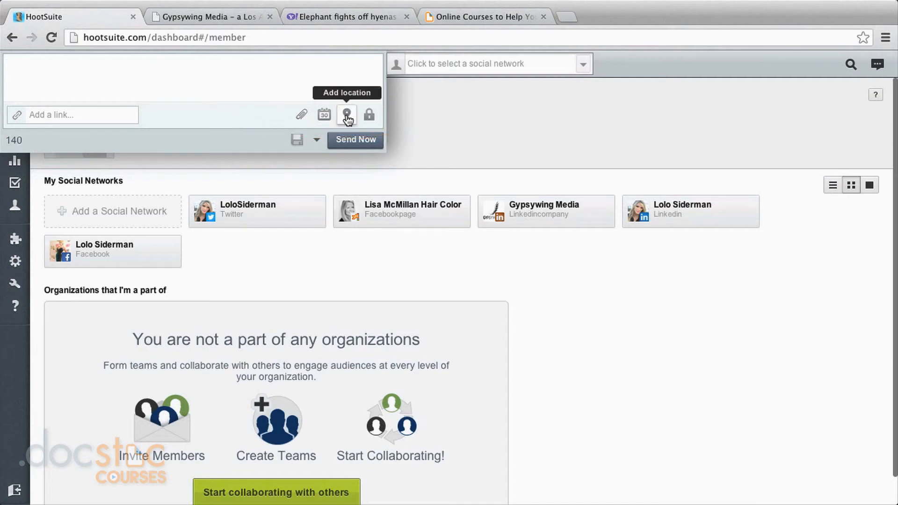
mouse_move(353, 118)
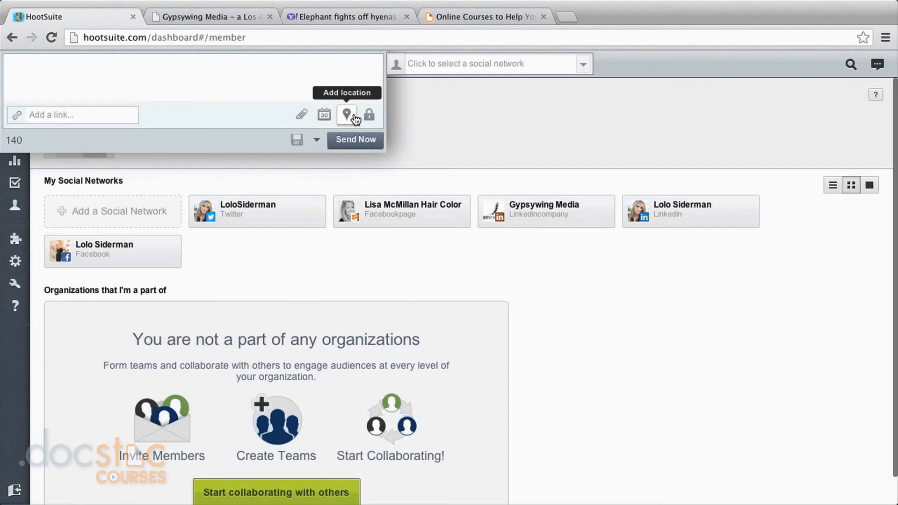
mouse_move(277, 91)
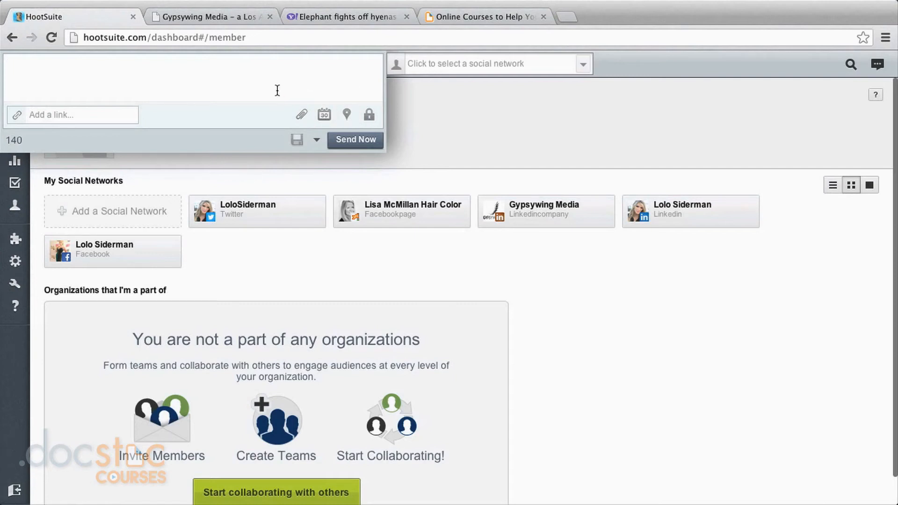
Write 'Save me as a draft', save it as a draft and show the drafts list
text(Save me a)
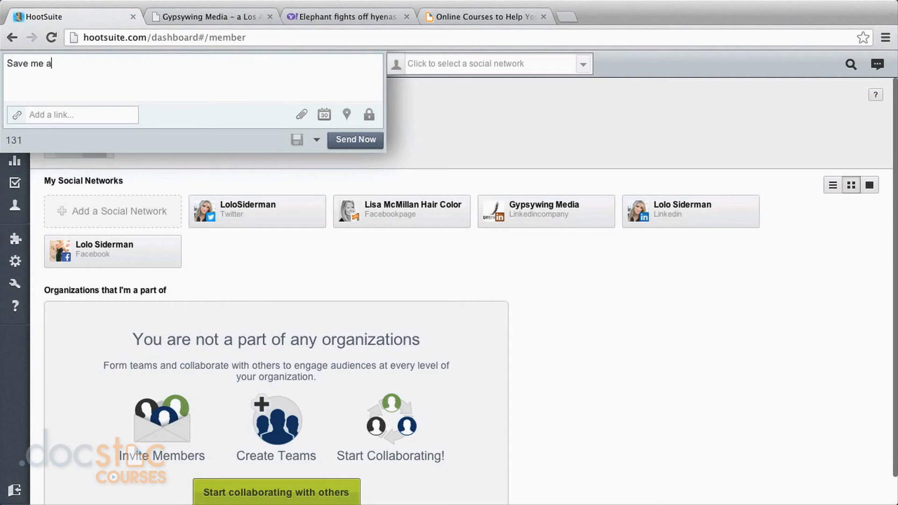
text(s a draf)
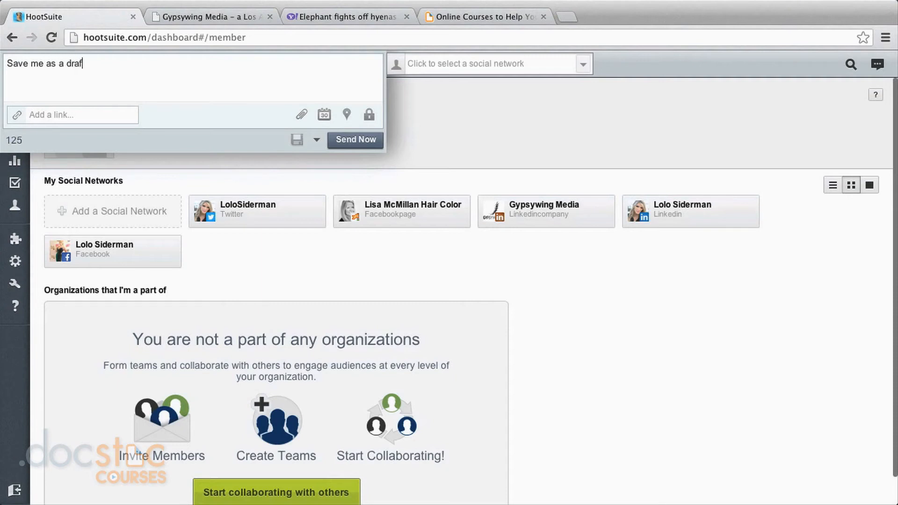
click(317, 140)
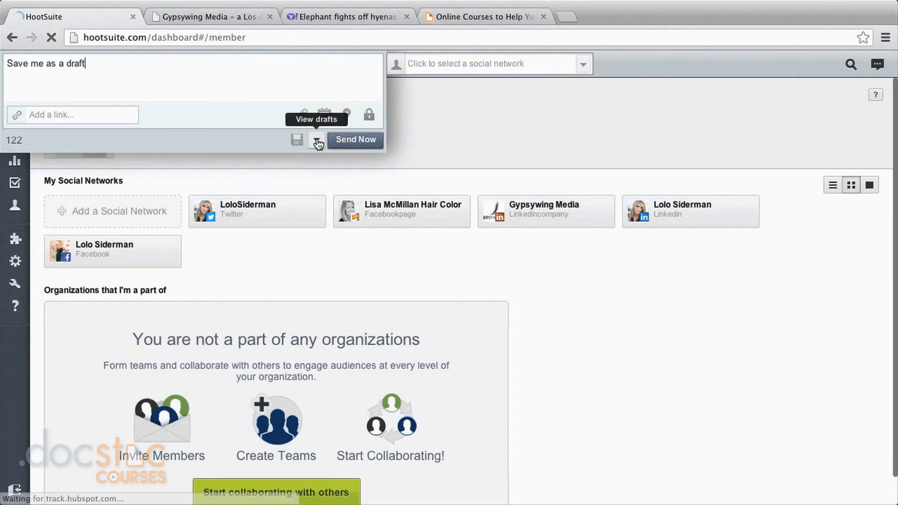
click(317, 141)
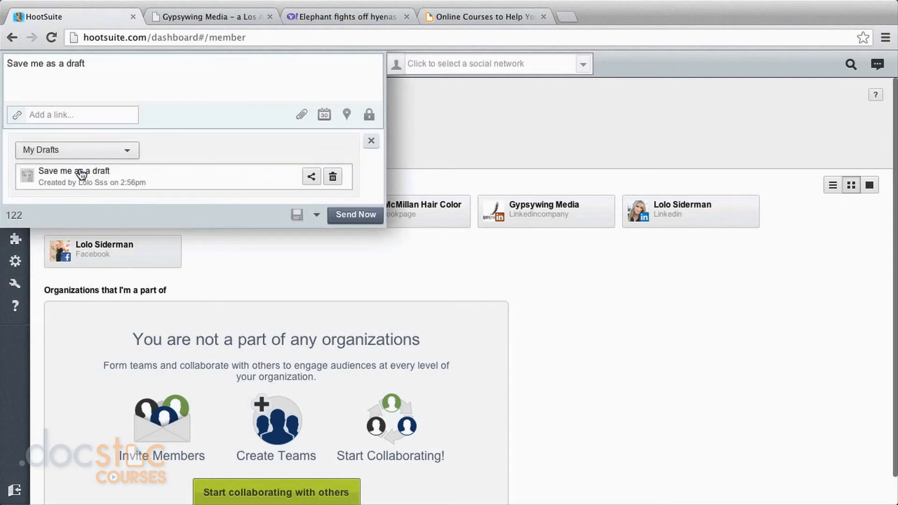
mouse_move(311, 179)
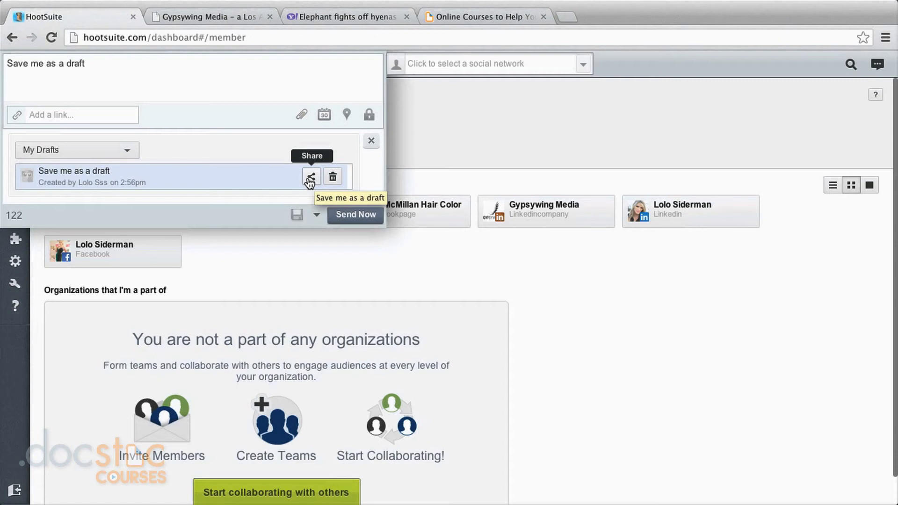
mouse_move(127, 185)
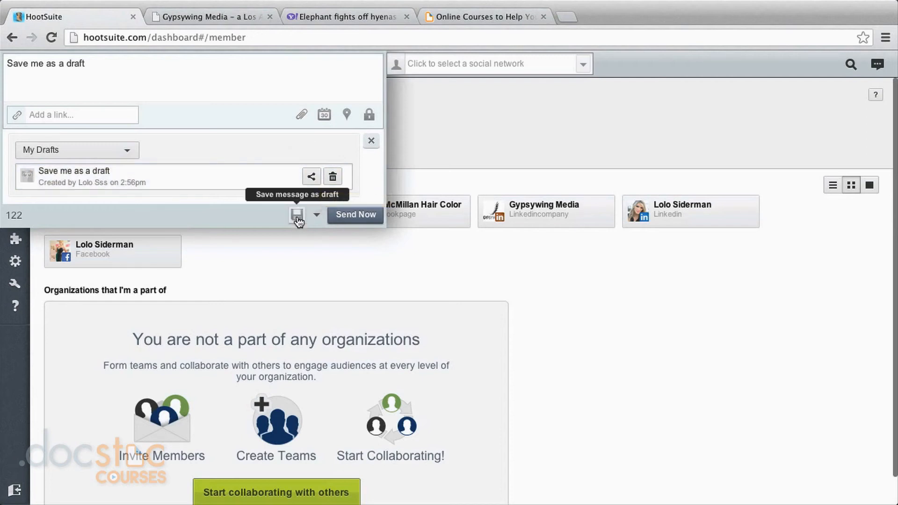
Save the draft again, refresh My Drafts to show the copies, and collapse the composer
click(297, 215)
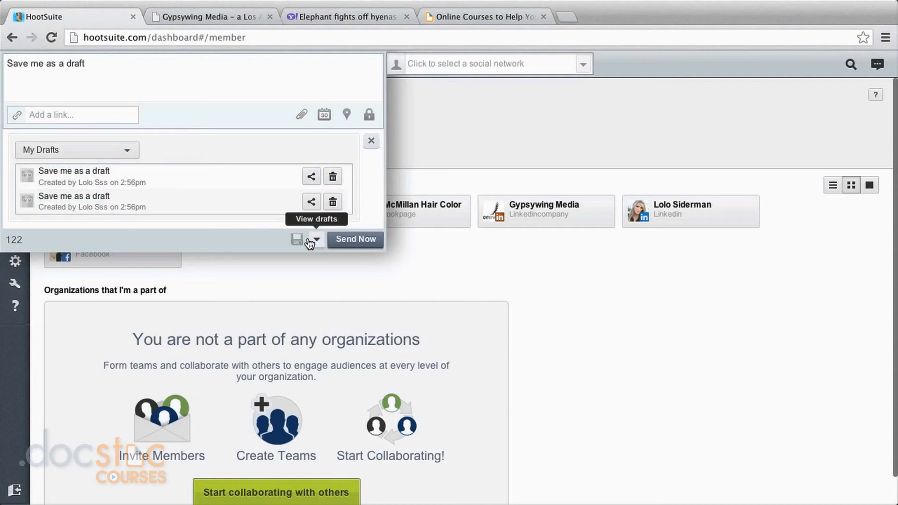
click(297, 239)
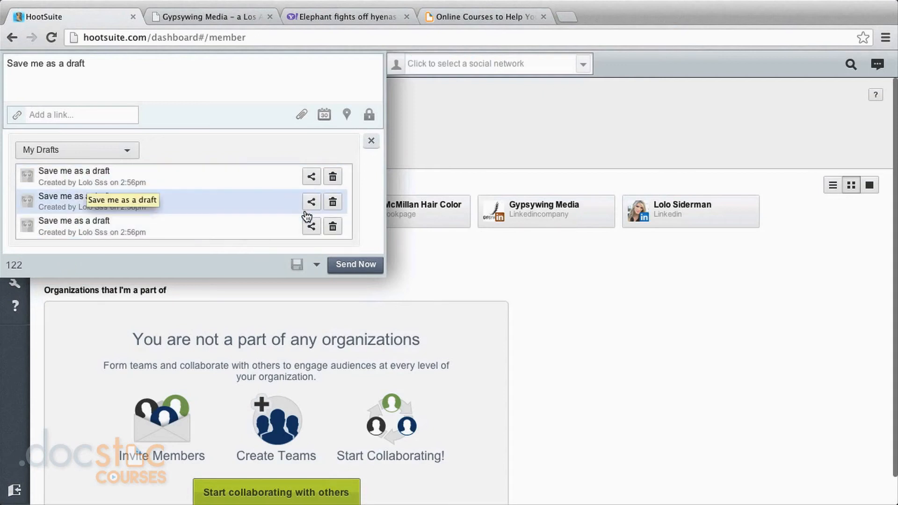
click(371, 141)
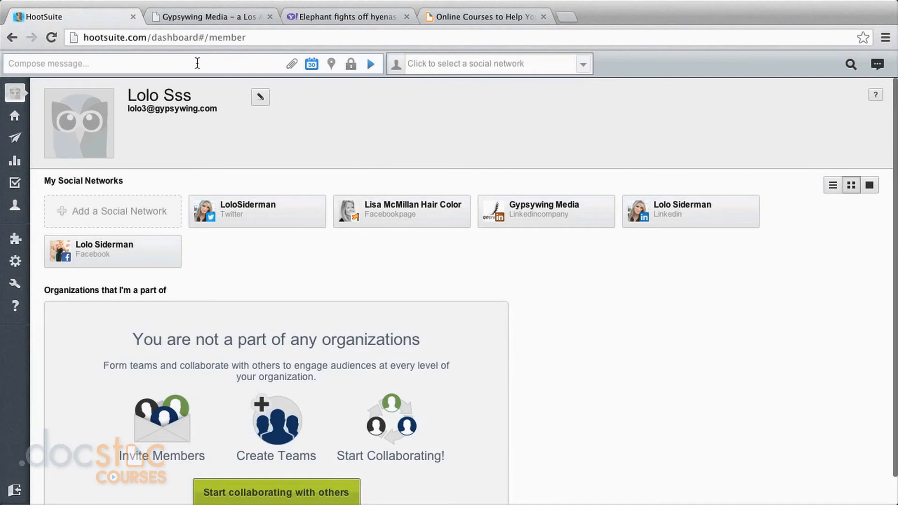
Compose 'Monday's post' addressed to the Twitter and Facebook profiles
click(311, 63)
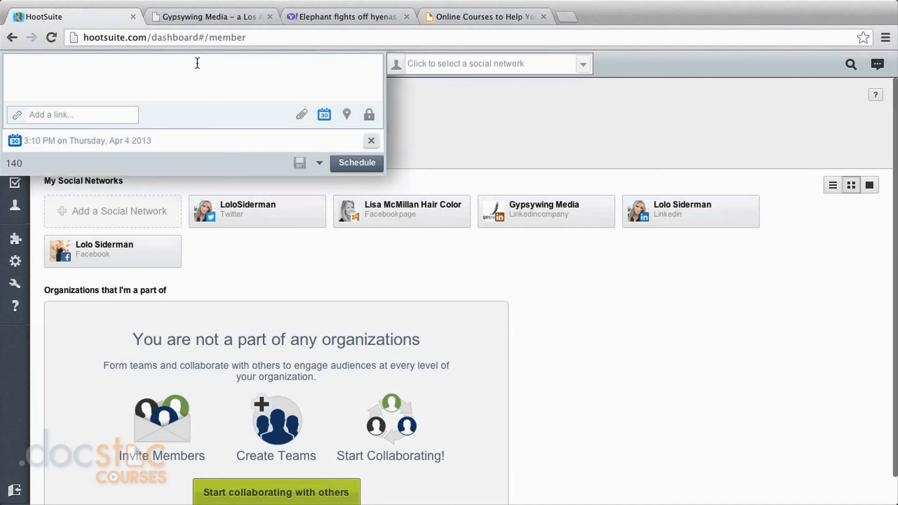
text(M)
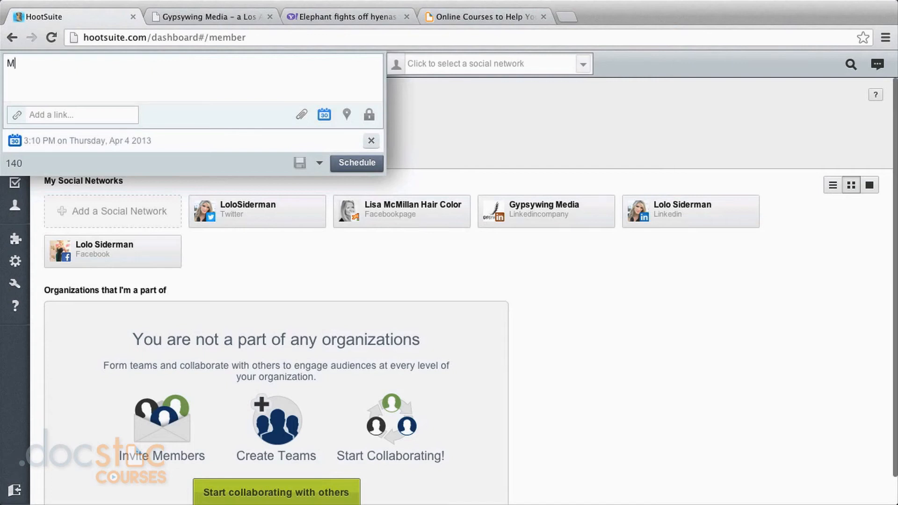
text(onday's post)
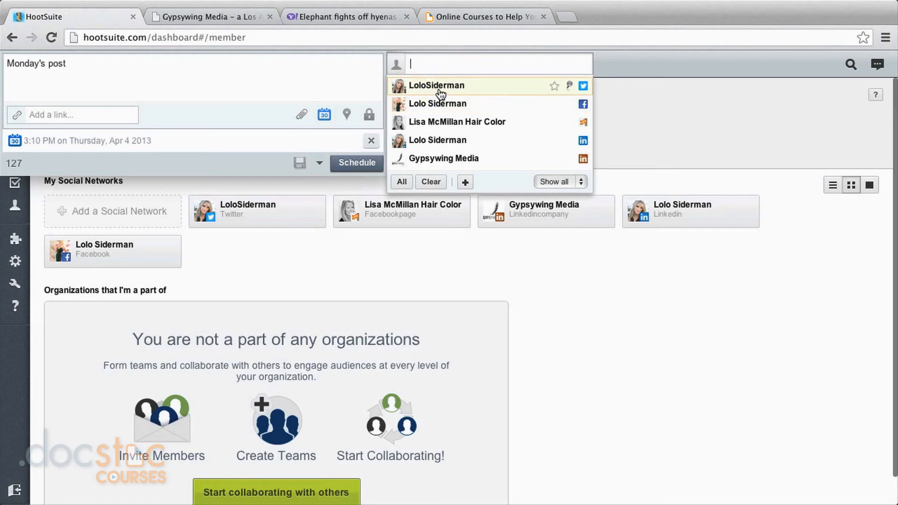
click(437, 86)
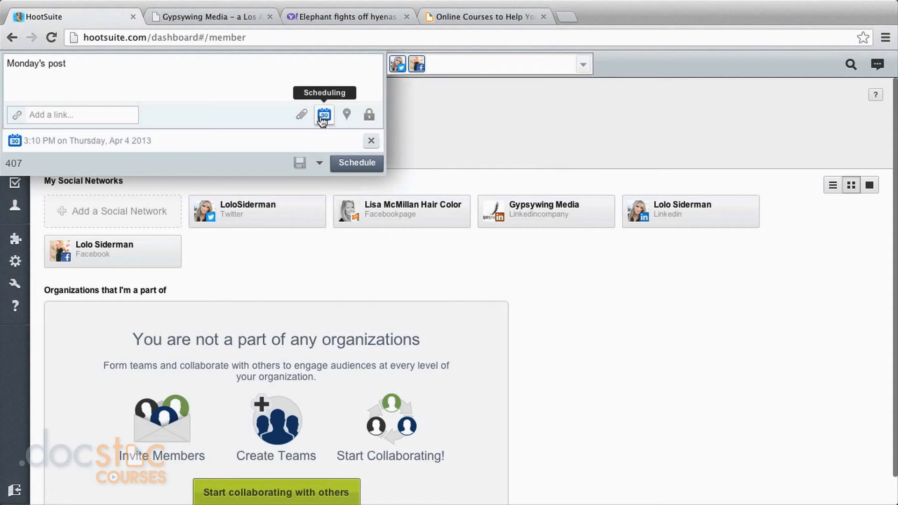
Schedule it for Monday, April 8, 2013 at 10:10 AM
click(324, 114)
text(10)
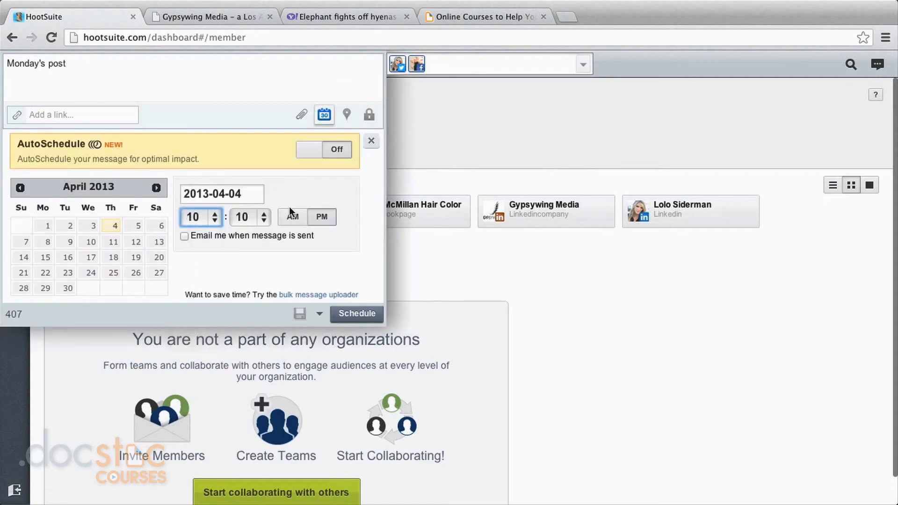
click(47, 241)
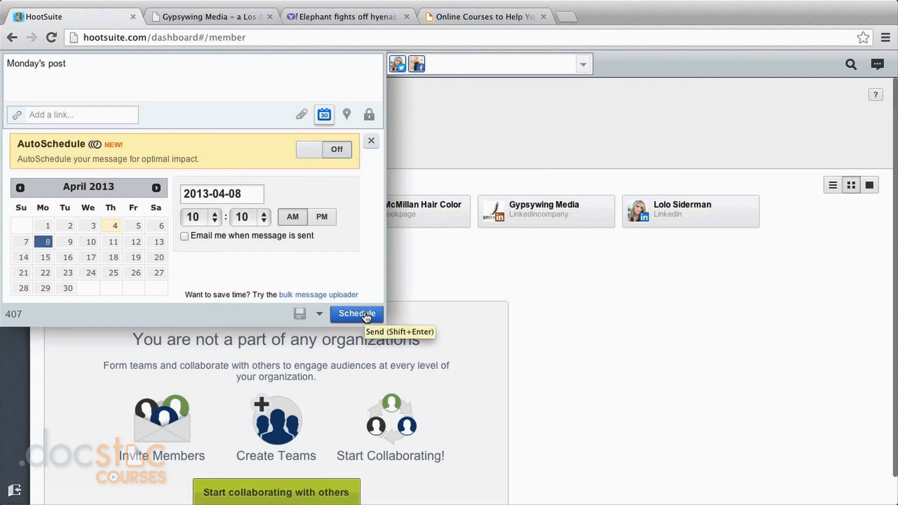
click(357, 313)
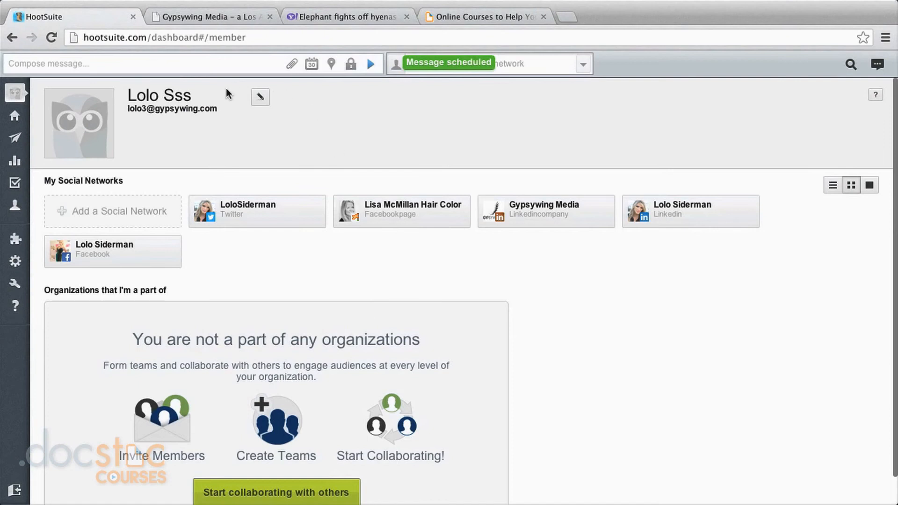
mouse_move(224, 67)
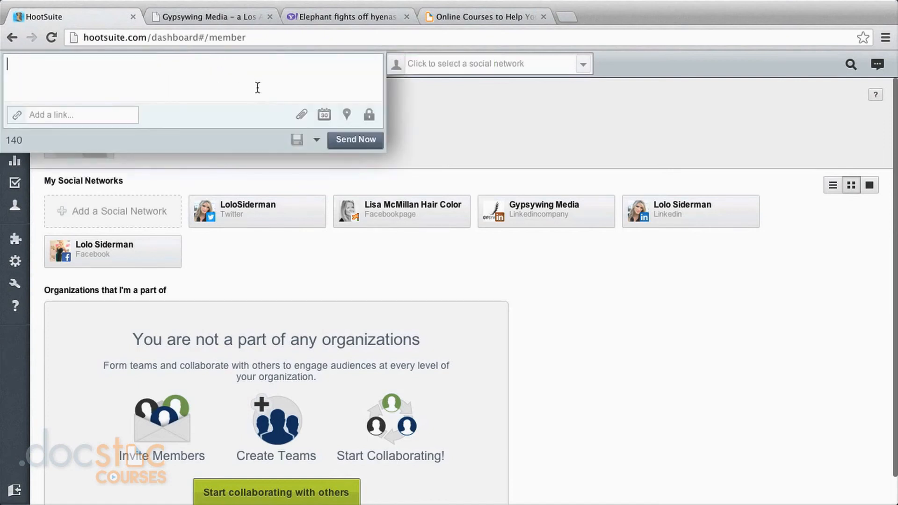
Write 'Monday tweet only #hashtags #justtwitter' for Twitter only
text(Mon)
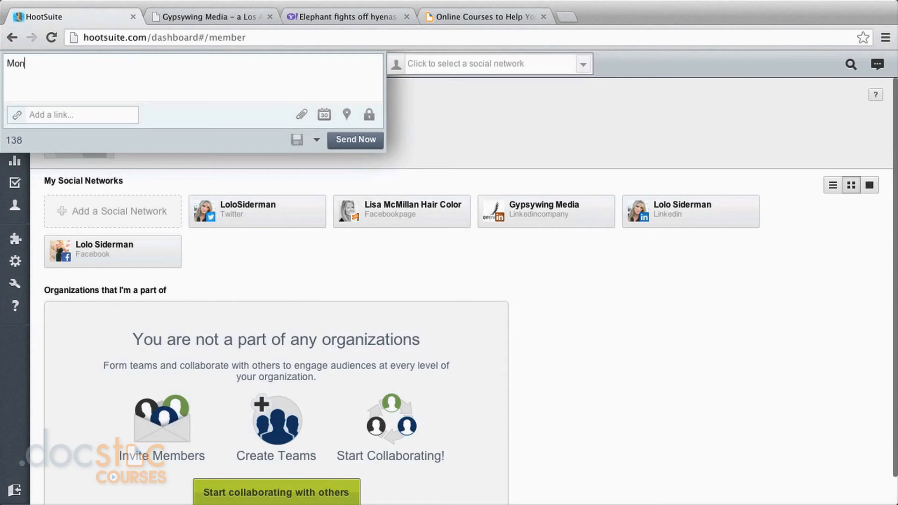
text(day tweet only #)
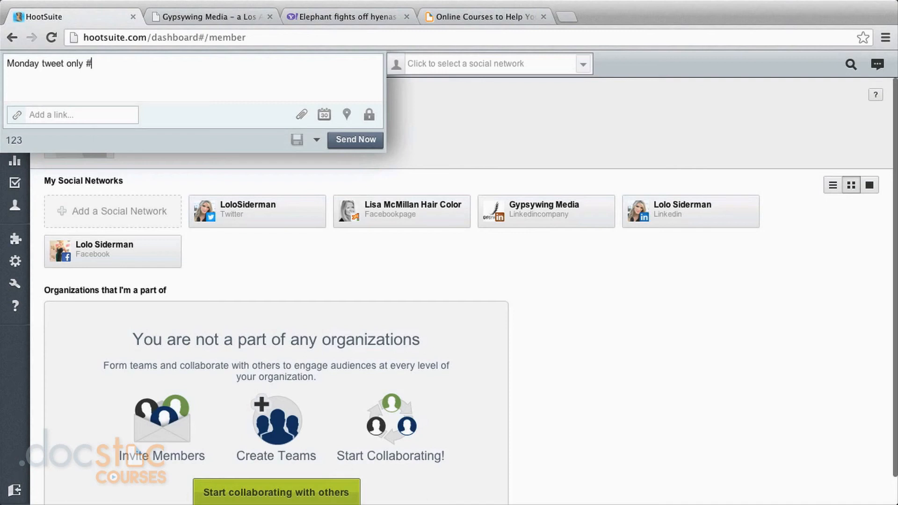
text(hasht)
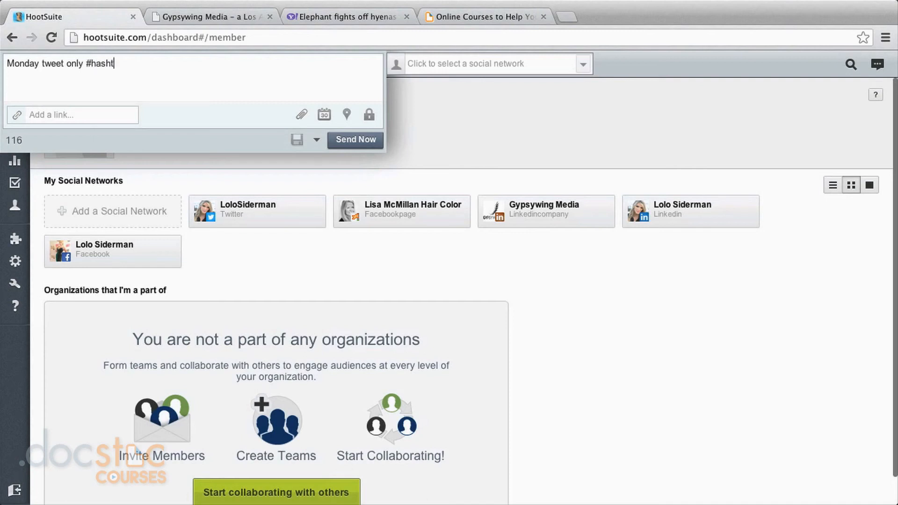
text(ags #)
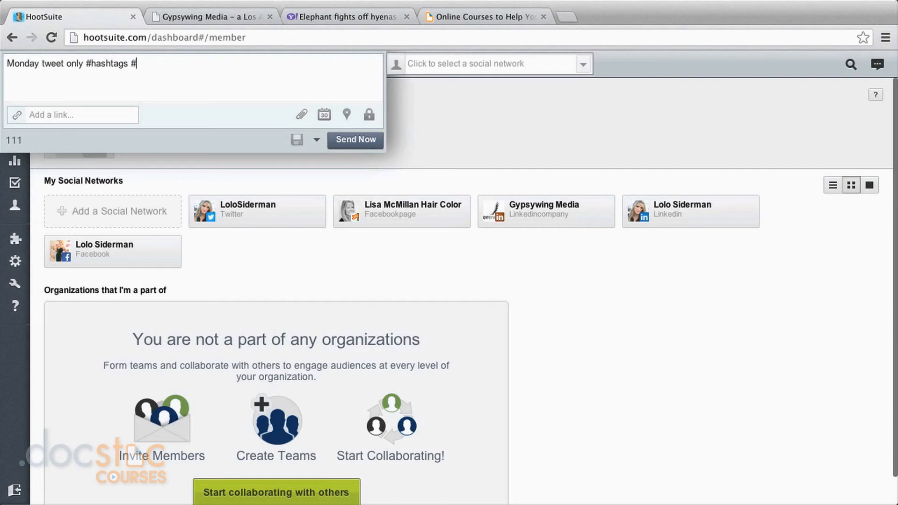
text(justtwitter)
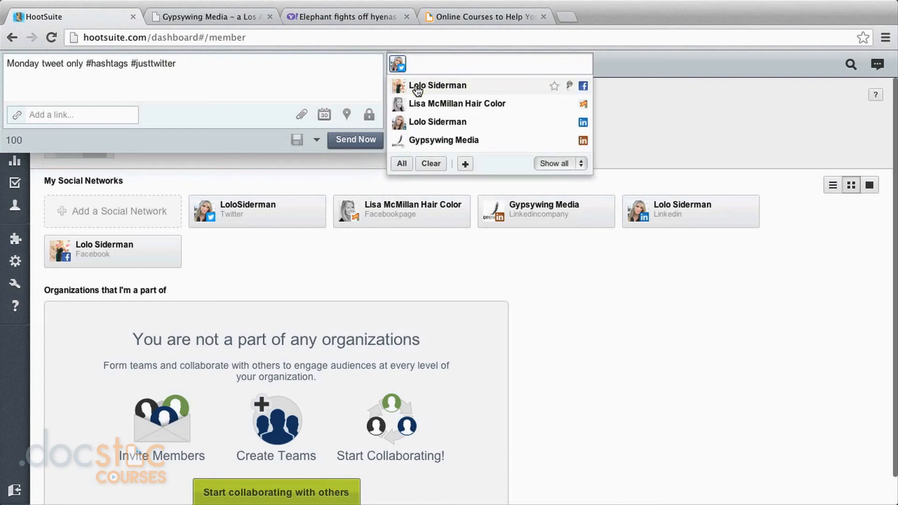
Schedule the tweet for April 8, 2013 at 11:40 AM
click(324, 114)
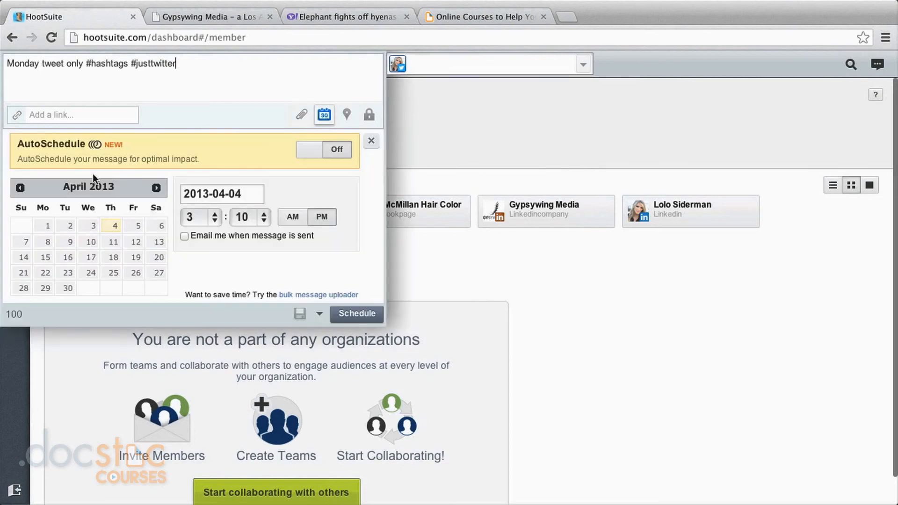
click(48, 242)
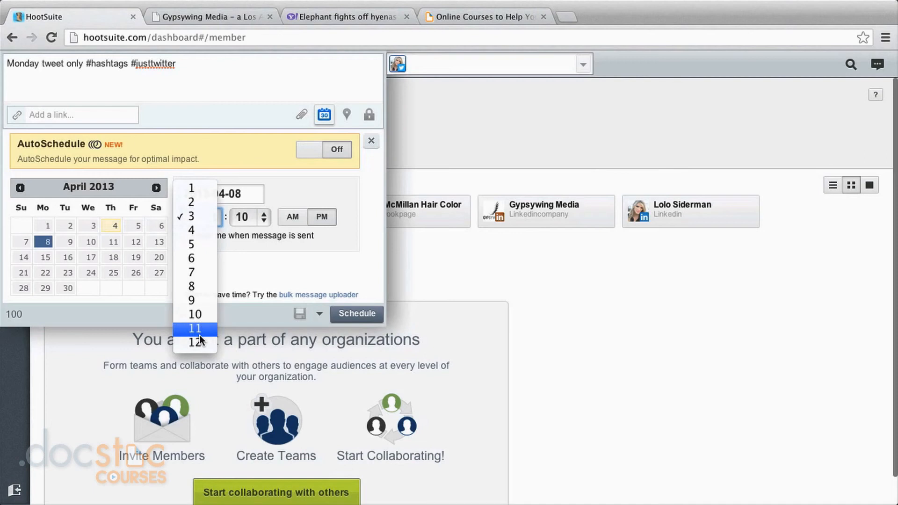
click(195, 329)
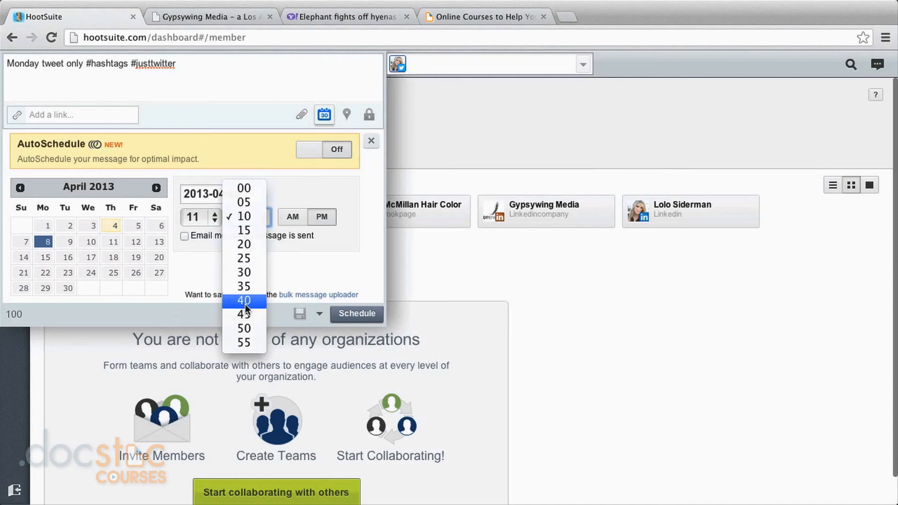
click(244, 301)
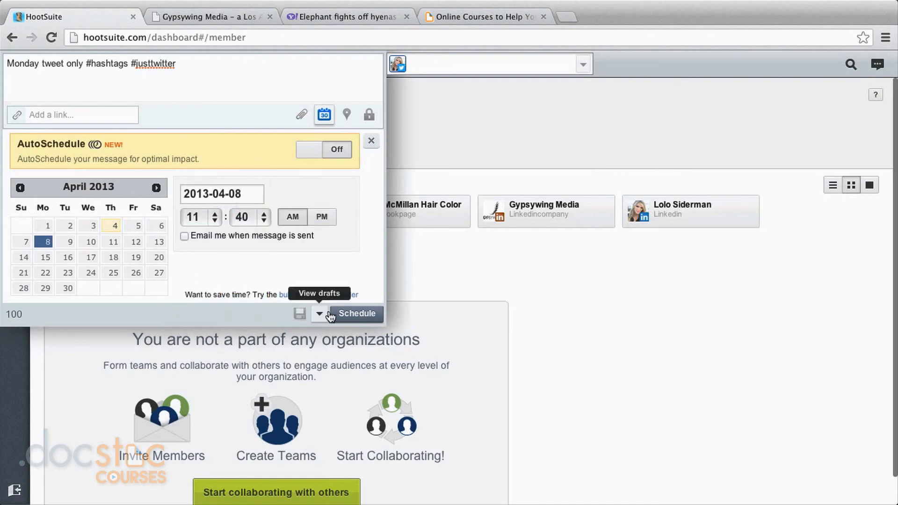
click(356, 313)
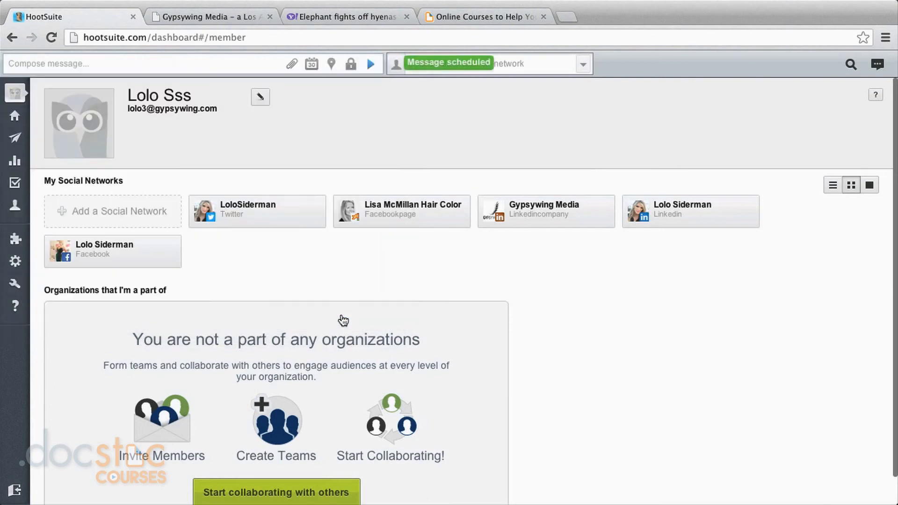
click(143, 64)
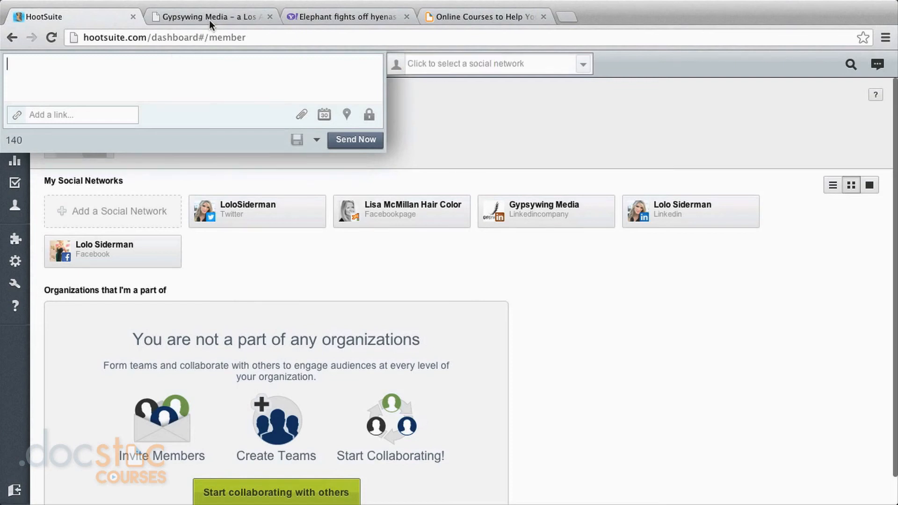
Shrink the Yahoo elephant-fights-off-hyenas link and write 'Check out this crazy video of elephants!'
click(346, 16)
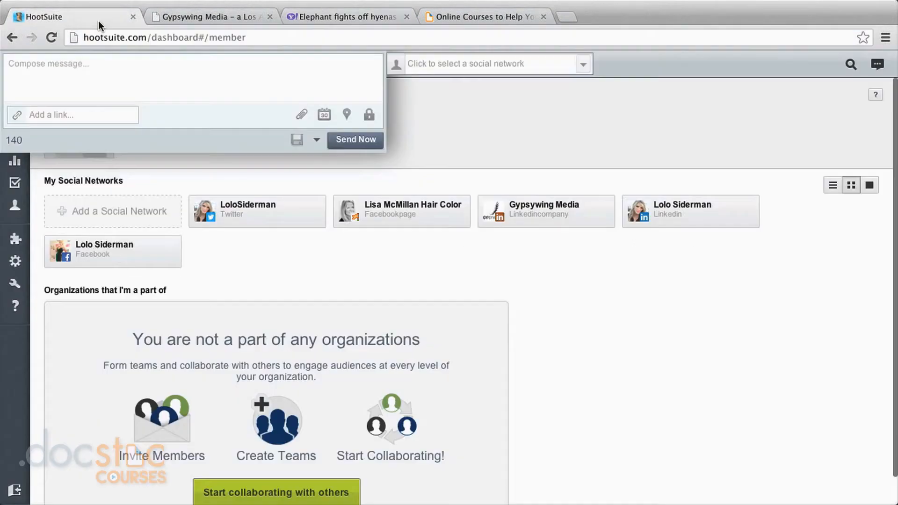
click(87, 114)
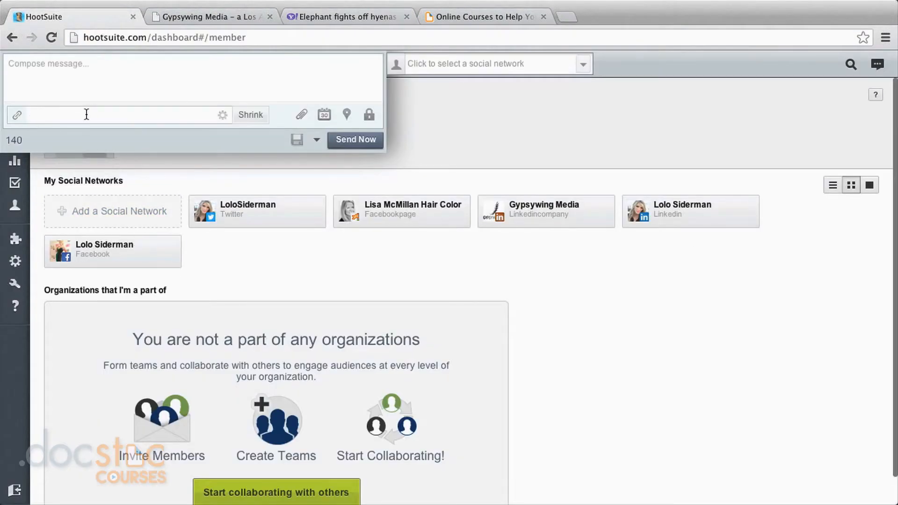
text(http://news.yahoo.com/photos/elephant-fights-off-hyenas)
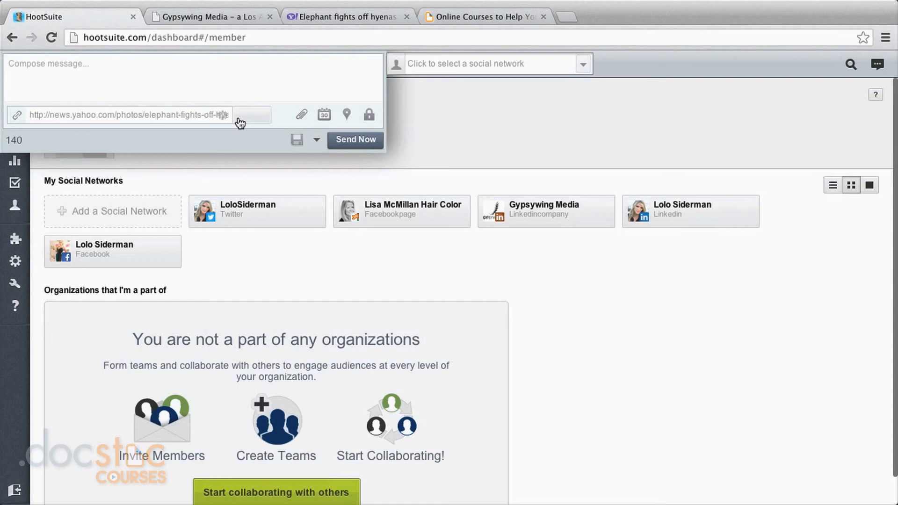
click(252, 114)
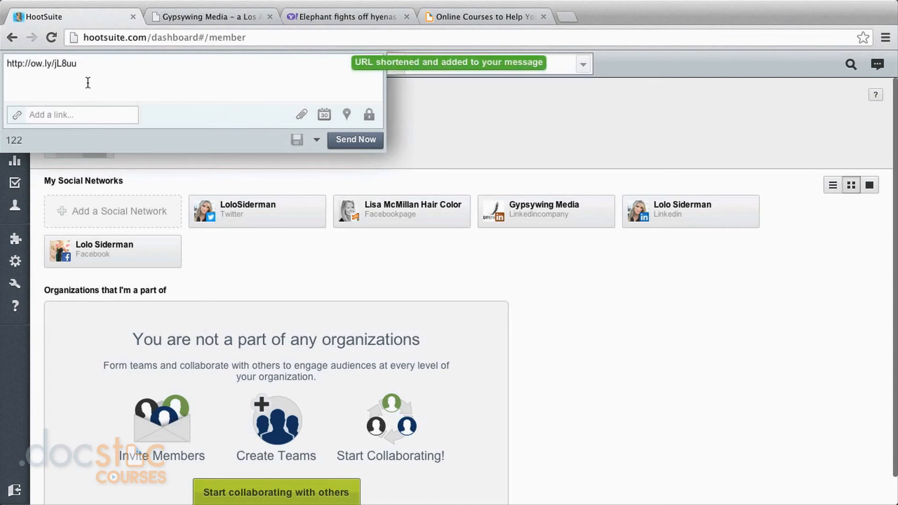
text(Check out this)
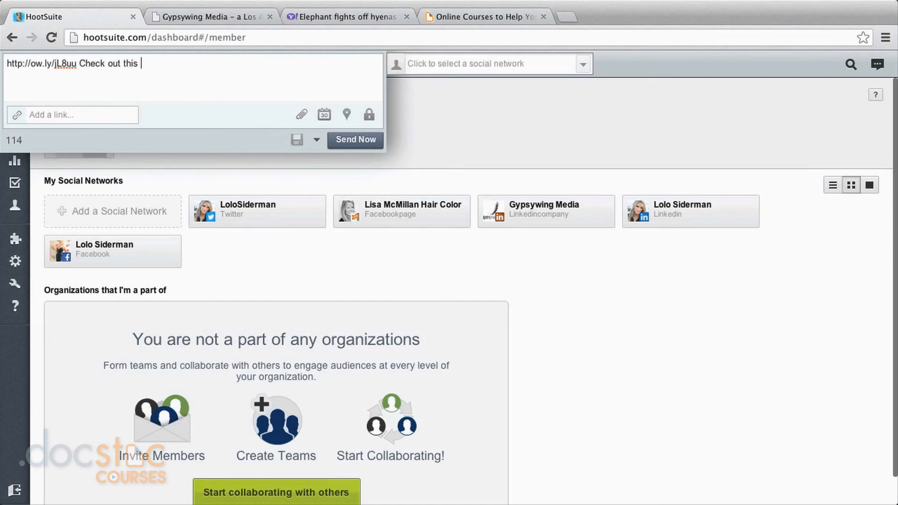
text(crazy video of elephants!)
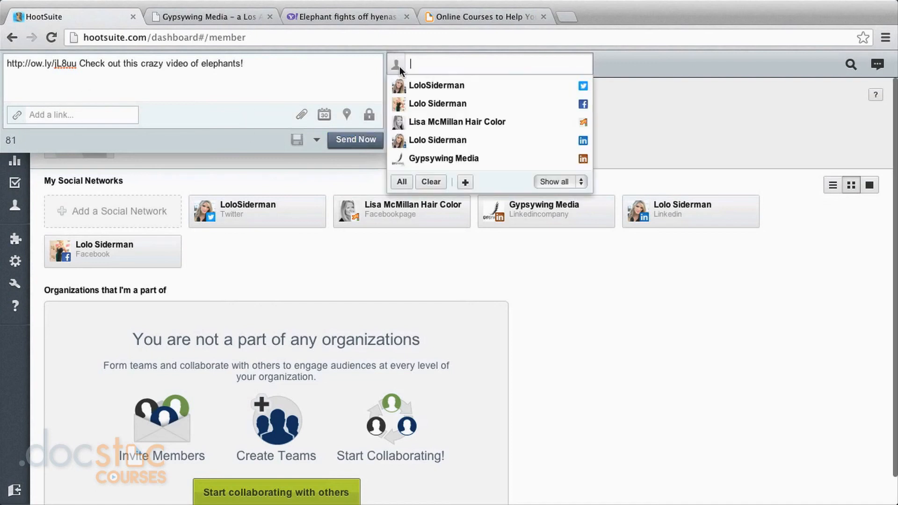
mouse_move(437, 104)
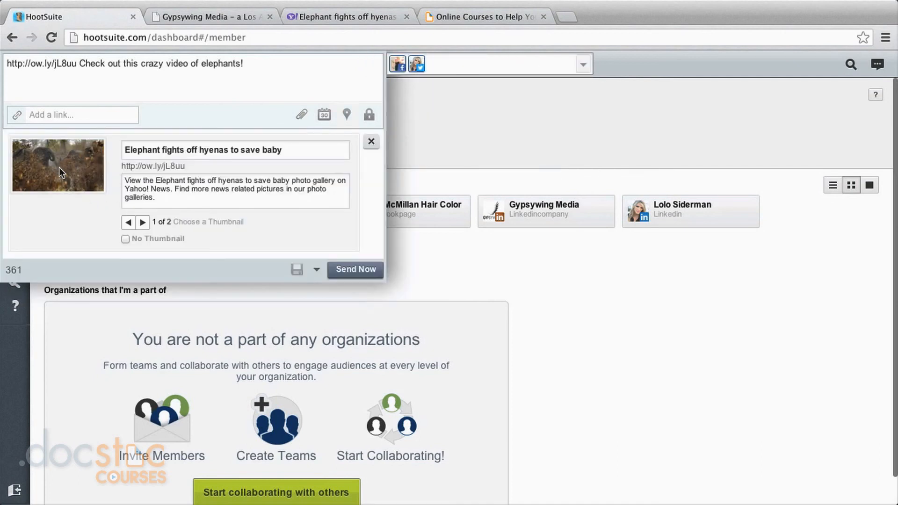
mouse_move(325, 114)
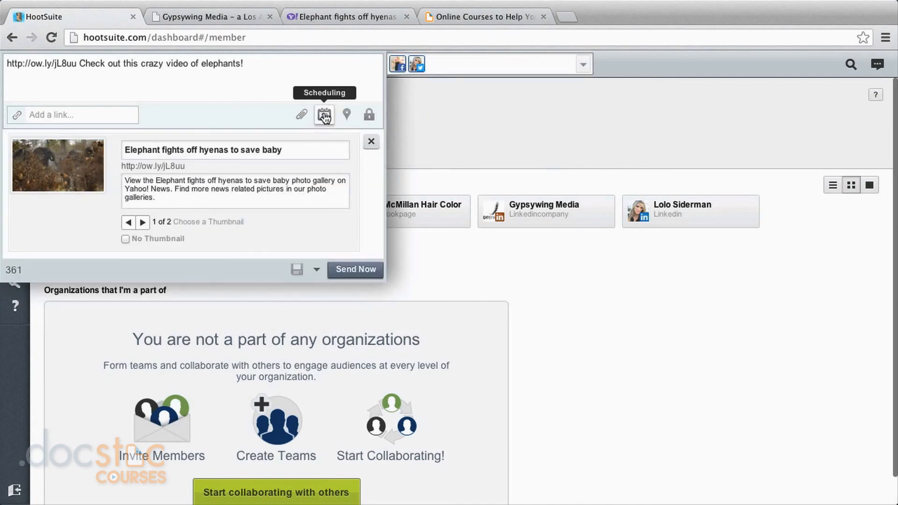
Schedule the elephant video post for April 8 at 5:10 PM
click(325, 115)
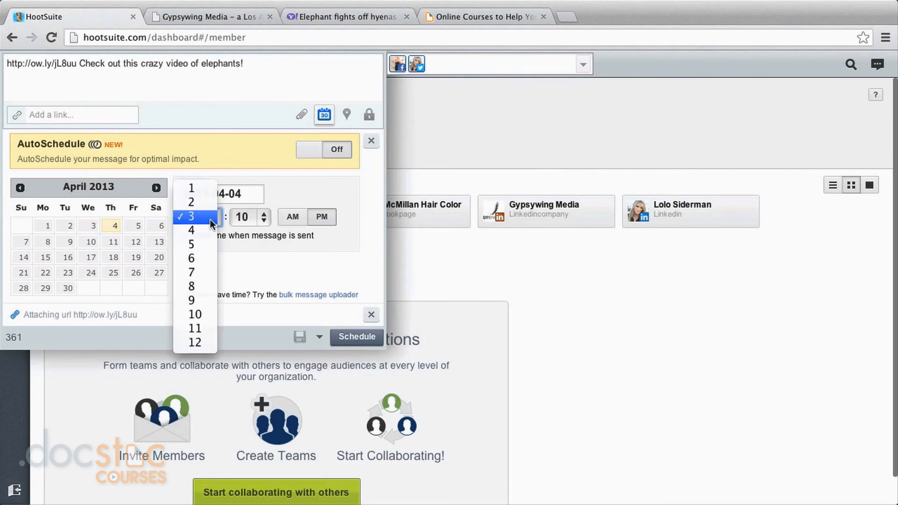
mouse_move(202, 244)
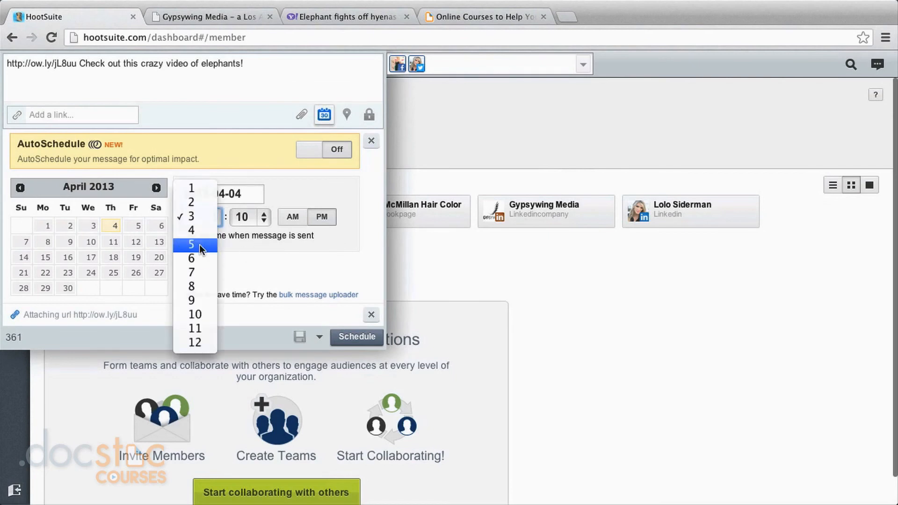
click(191, 245)
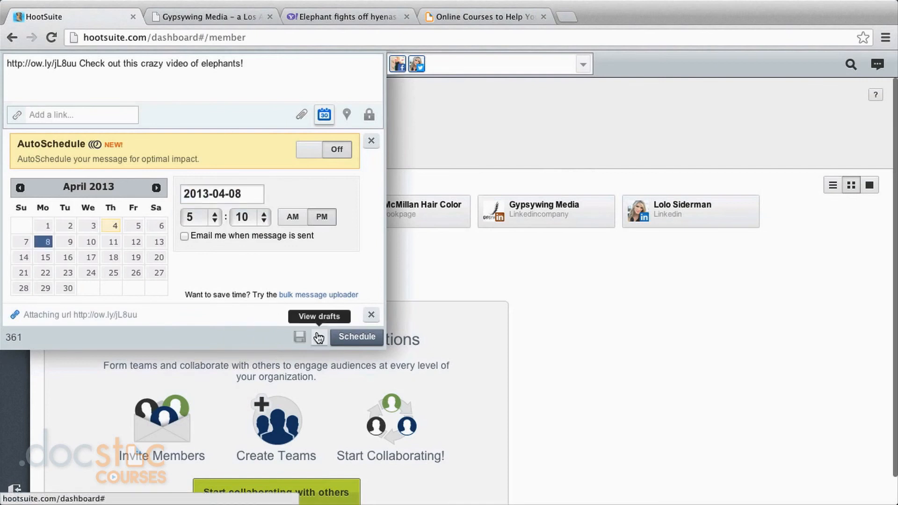
click(356, 337)
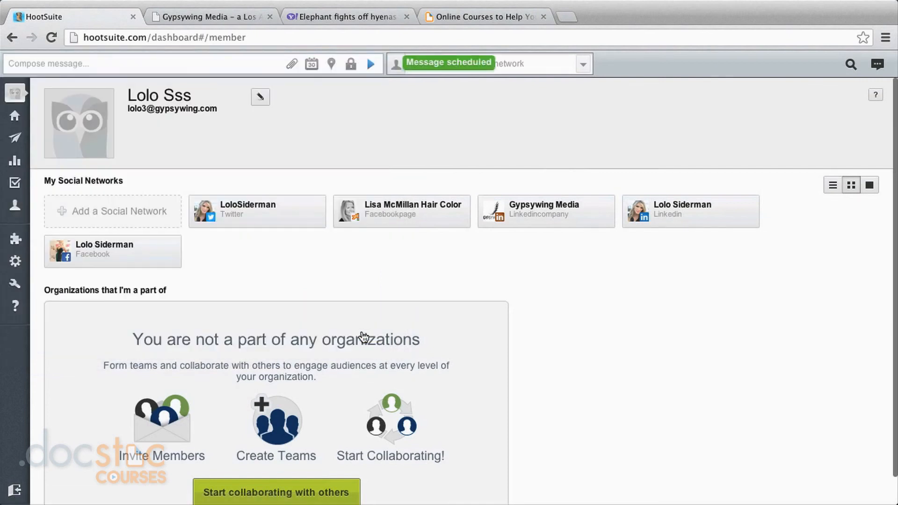
mouse_move(345, 289)
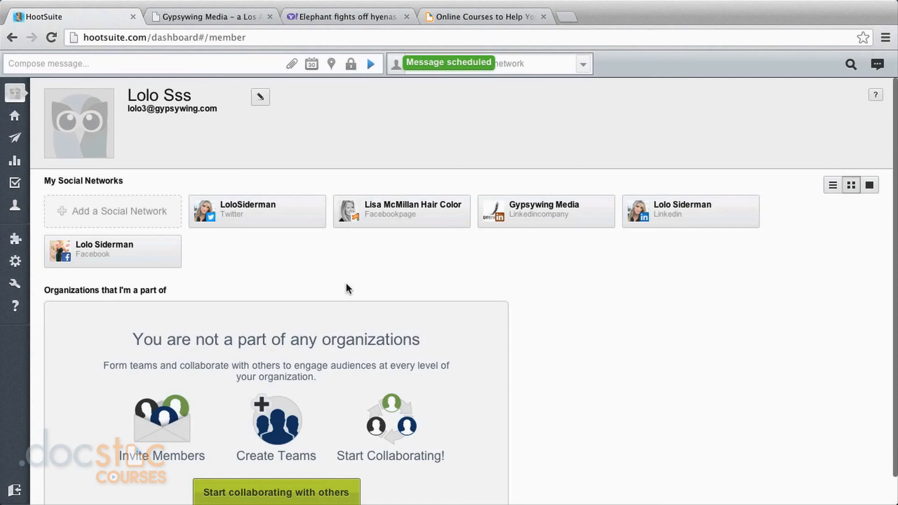
click(143, 64)
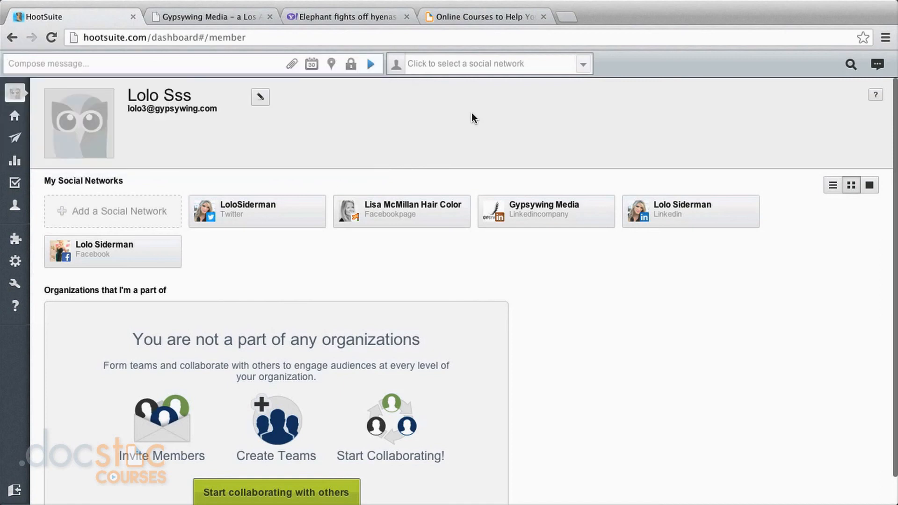
mouse_move(109, 70)
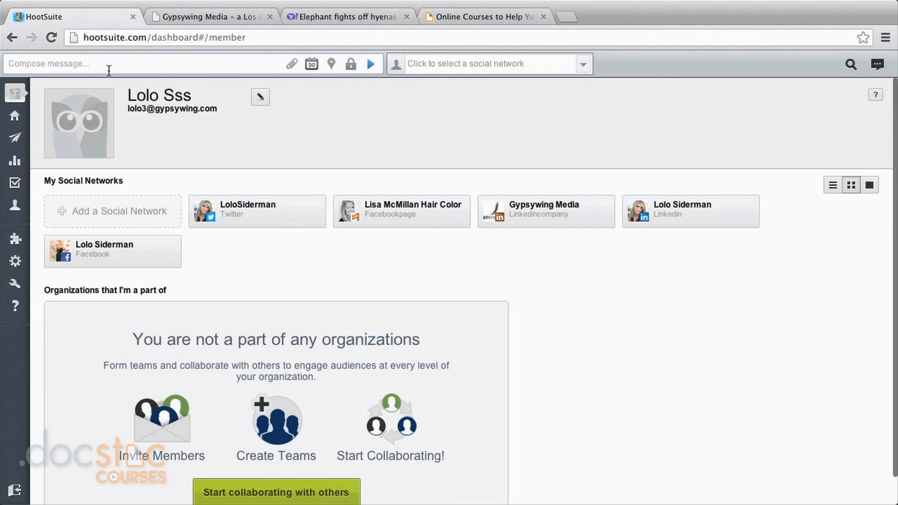
mouse_move(80, 165)
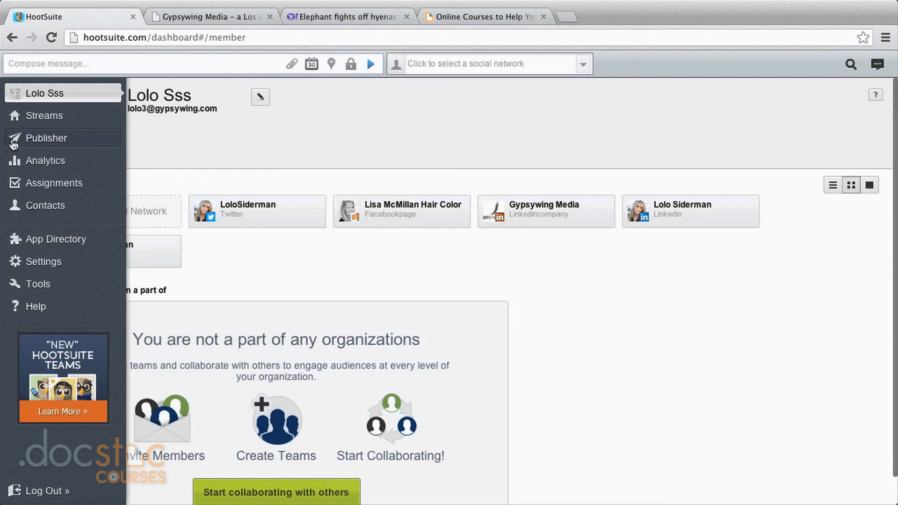
Show the Publisher scheduled queue with the Santa Monica post and three April 8 posts
click(46, 138)
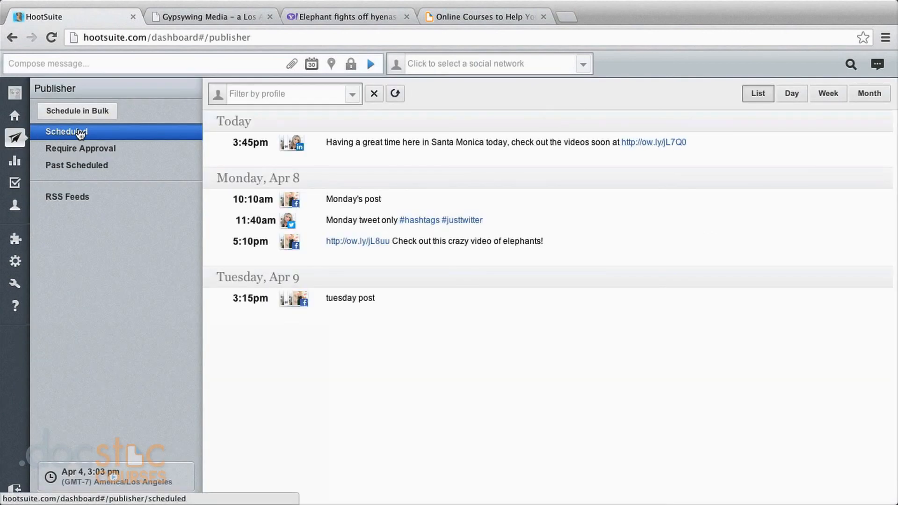
mouse_move(113, 131)
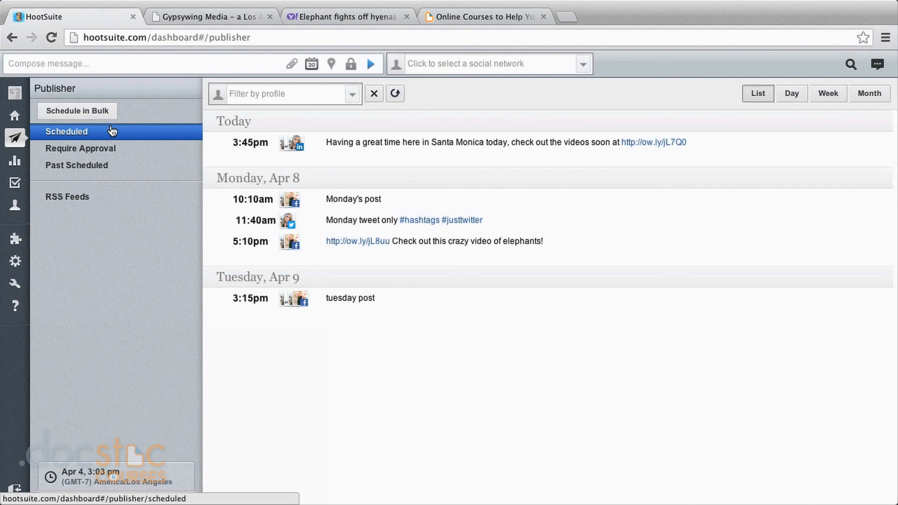
mouse_move(118, 129)
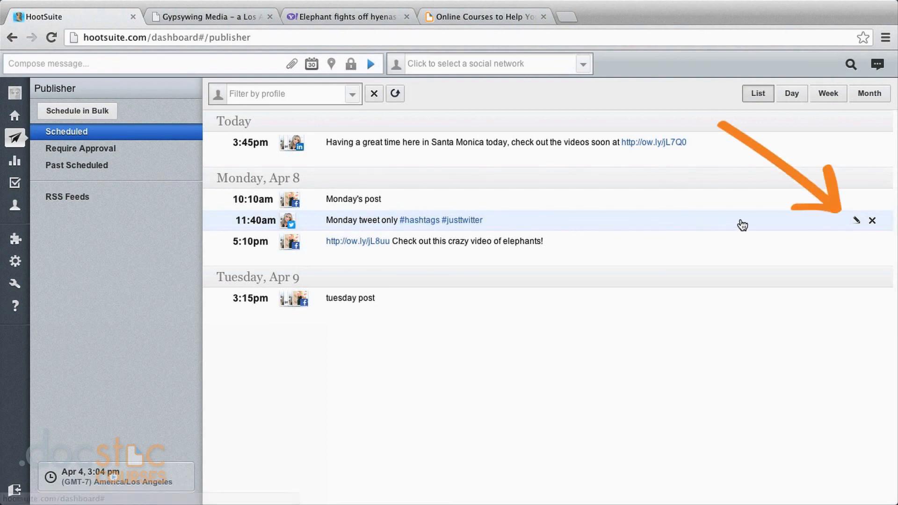
mouse_move(857, 223)
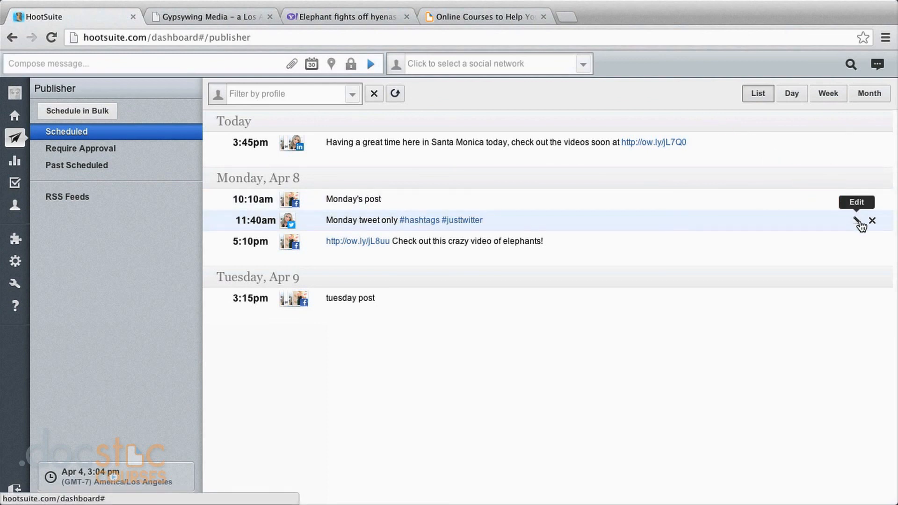
click(856, 221)
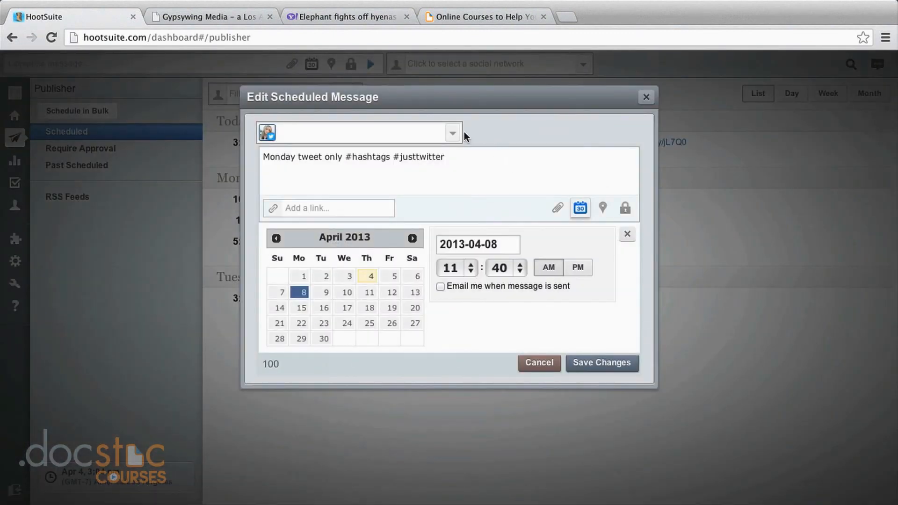
mouse_move(530, 136)
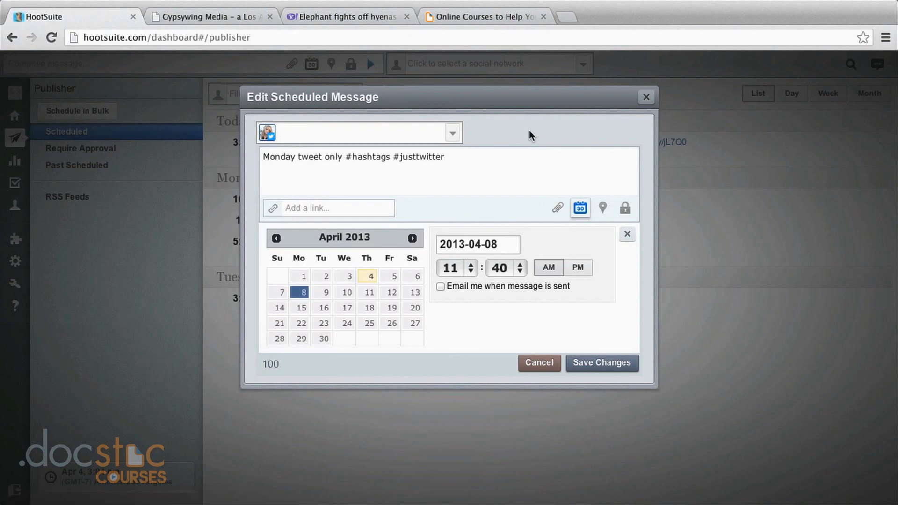
click(538, 363)
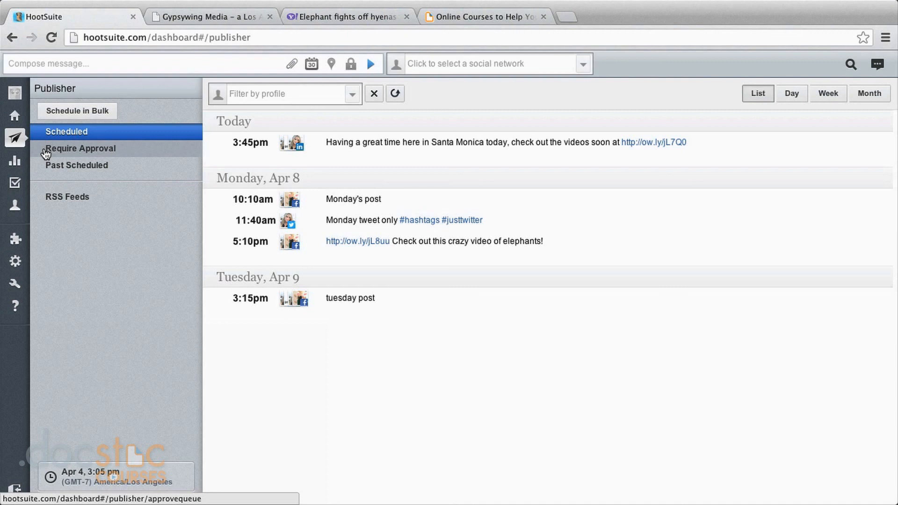
Show Past Scheduled messages as the March 31 – April 6, 2013 week calendar
click(81, 147)
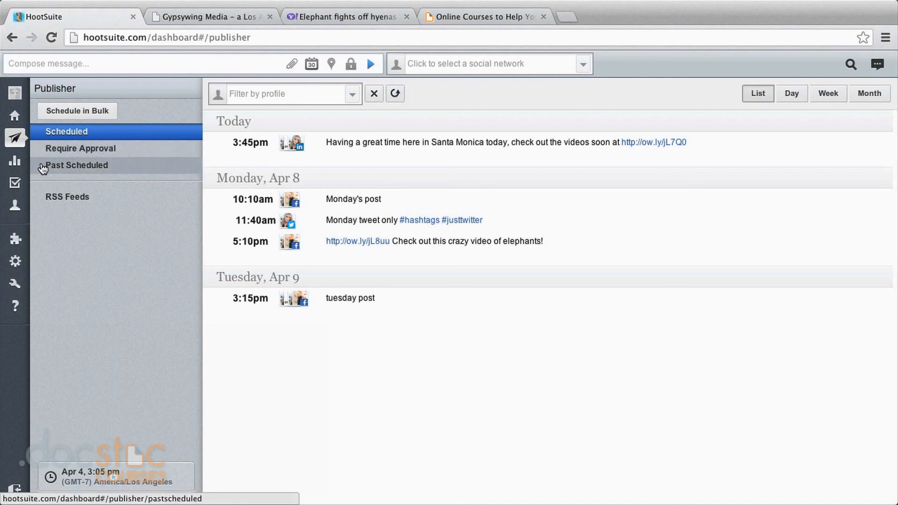
click(76, 165)
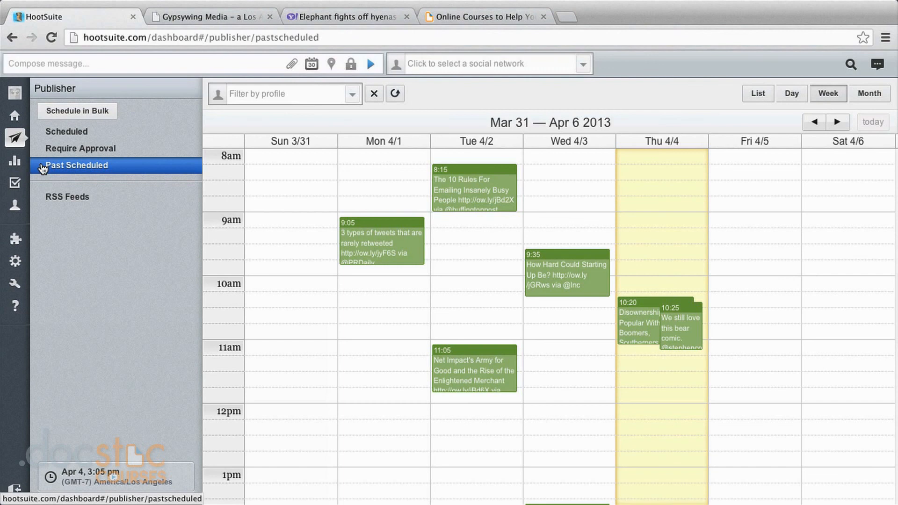